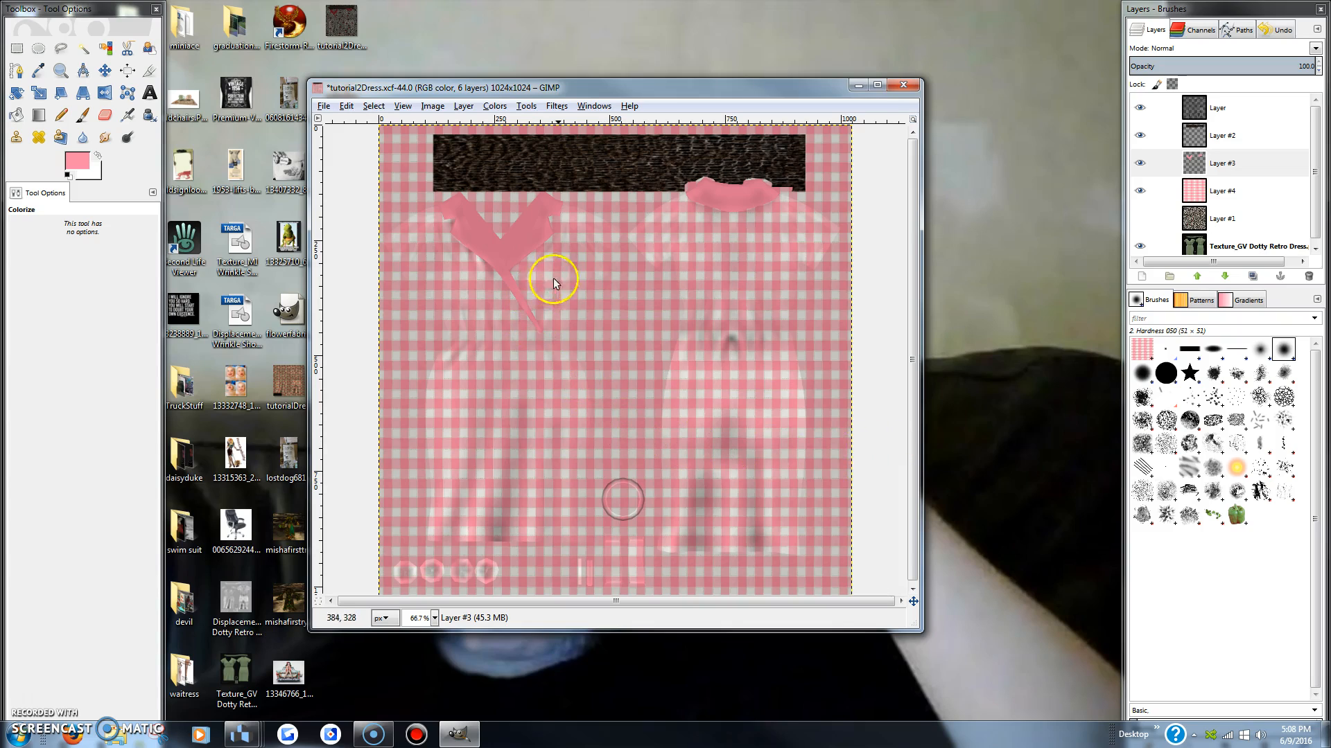
pyautogui.moveTo(730, 361)
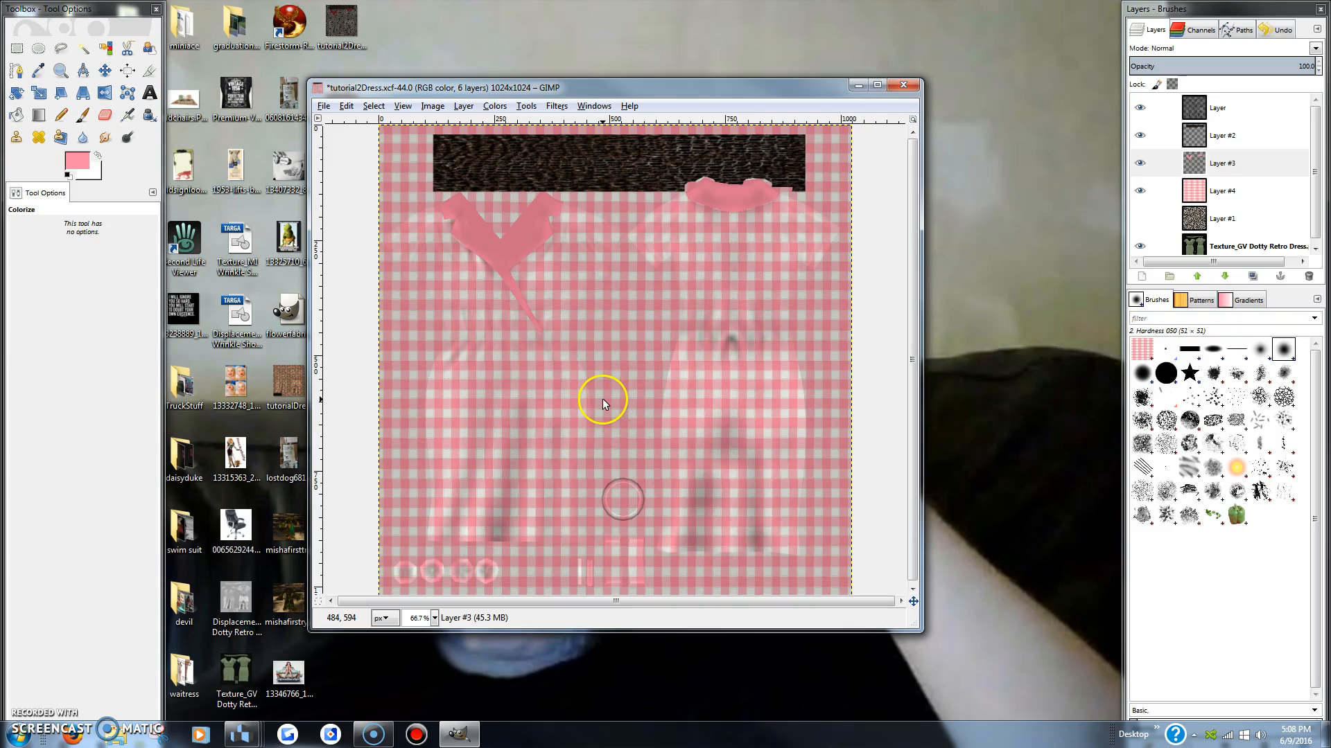
pyautogui.moveTo(870, 397)
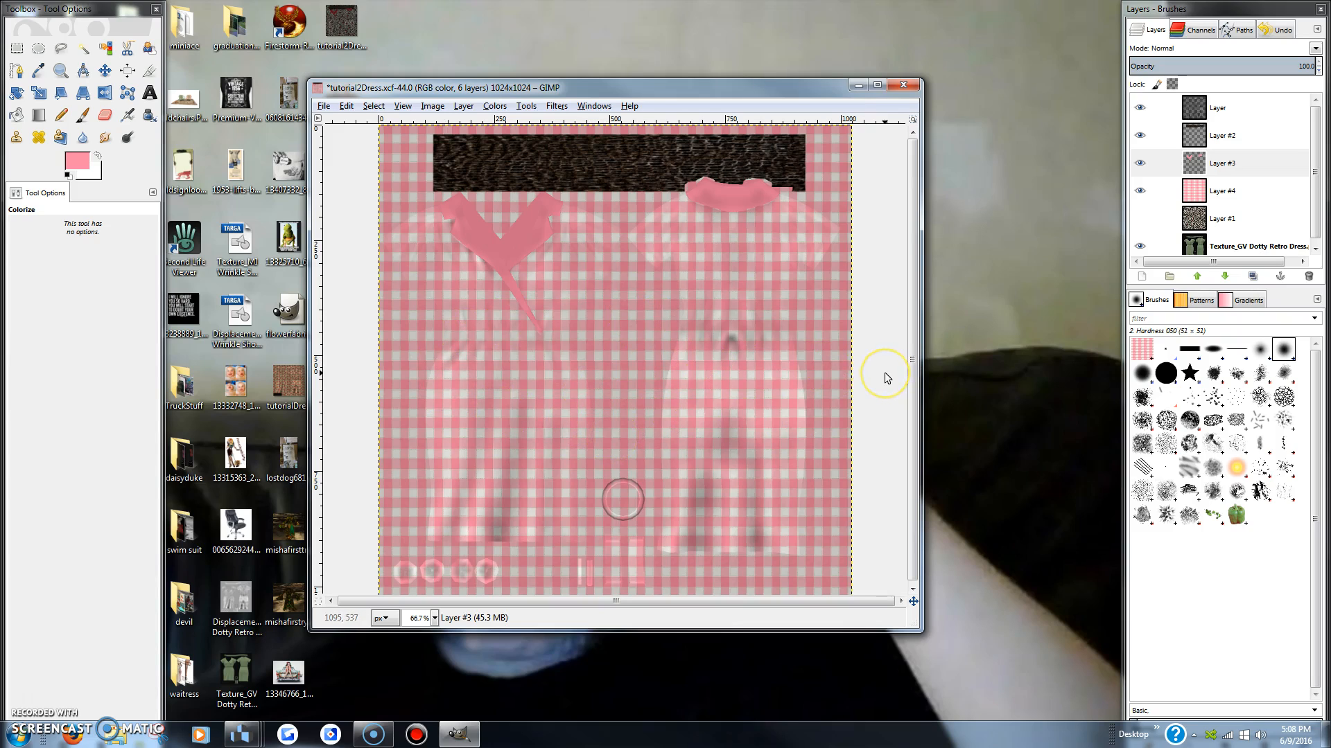
pyautogui.moveTo(885, 377)
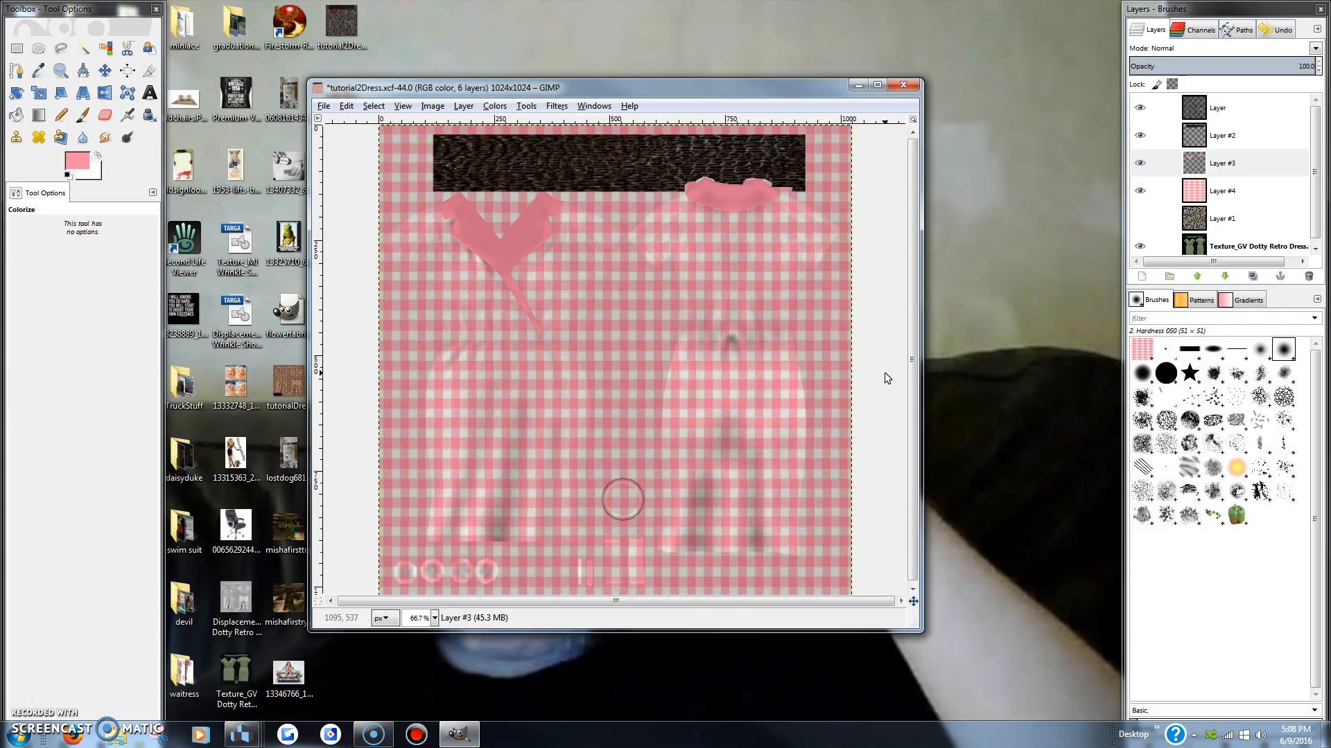
pyautogui.moveTo(623, 325)
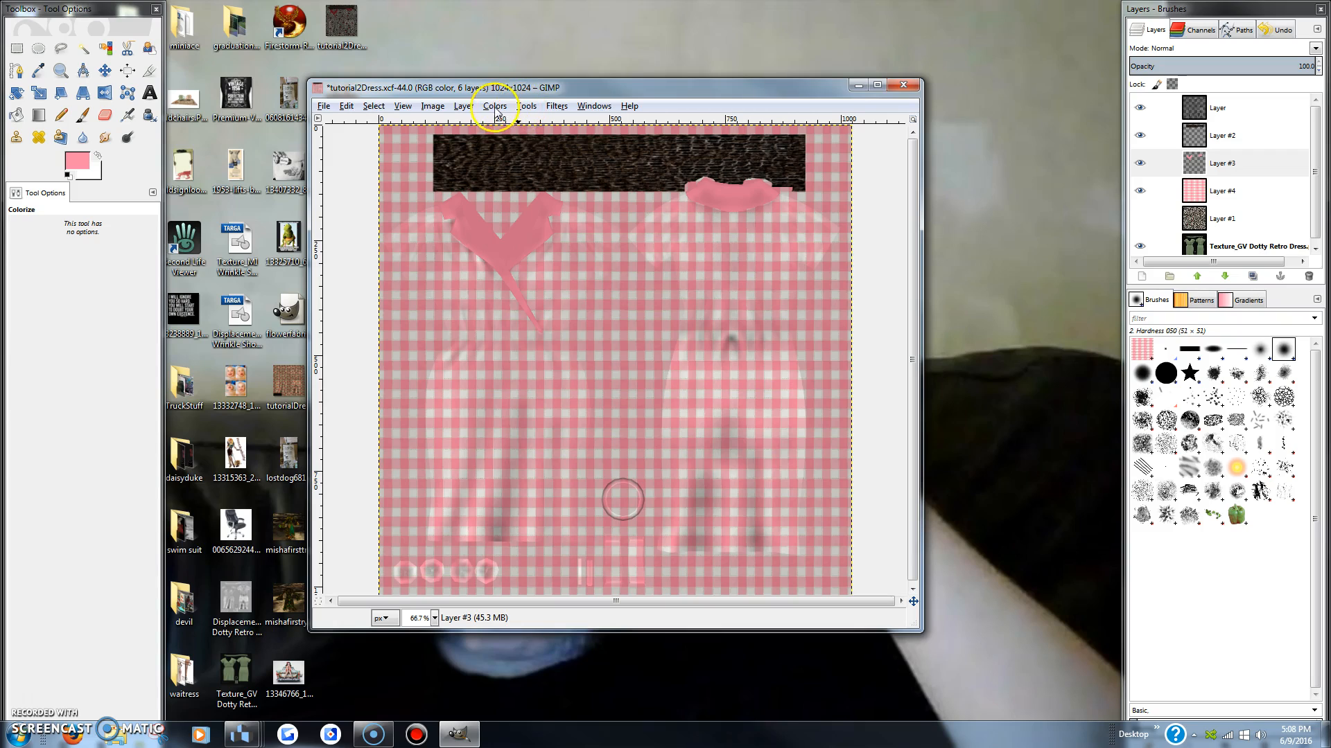
# Browse the menus and make Layer #4, the pink gingham layer, active.
pyautogui.click(592, 106)
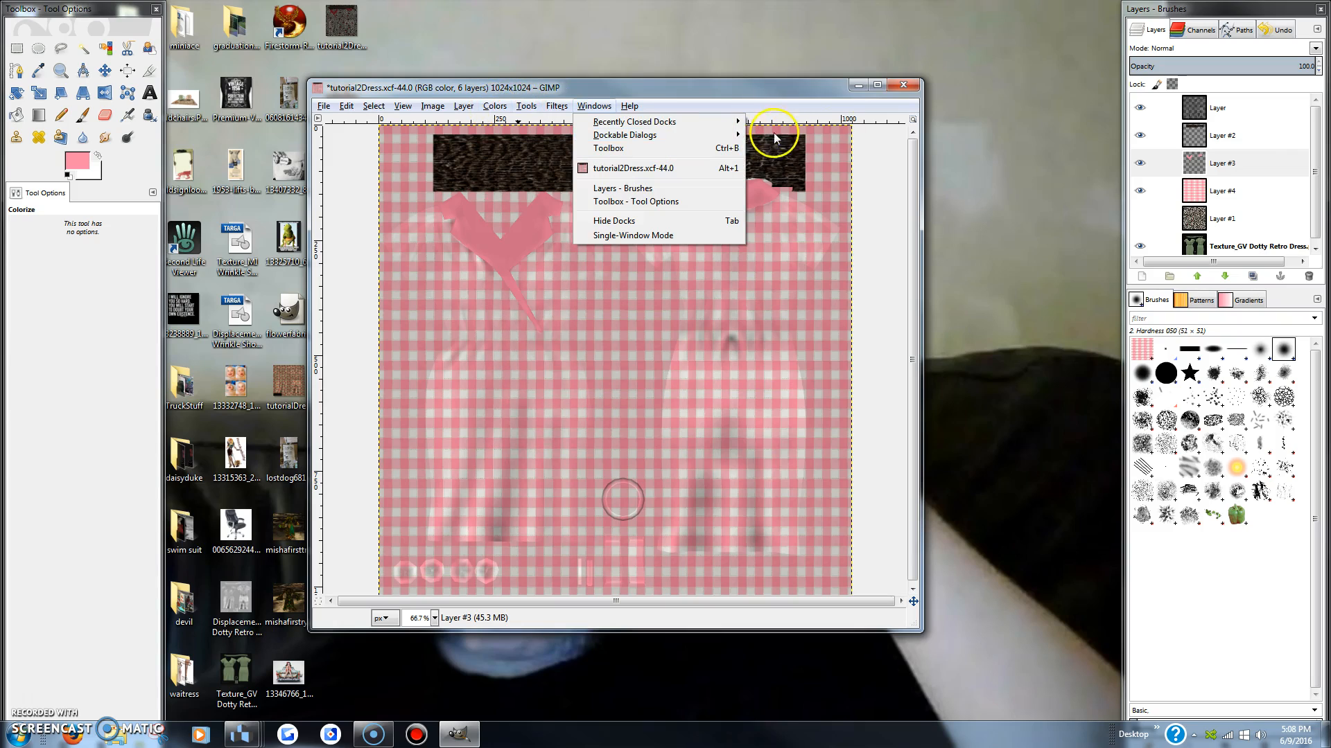
pyautogui.click(1230, 192)
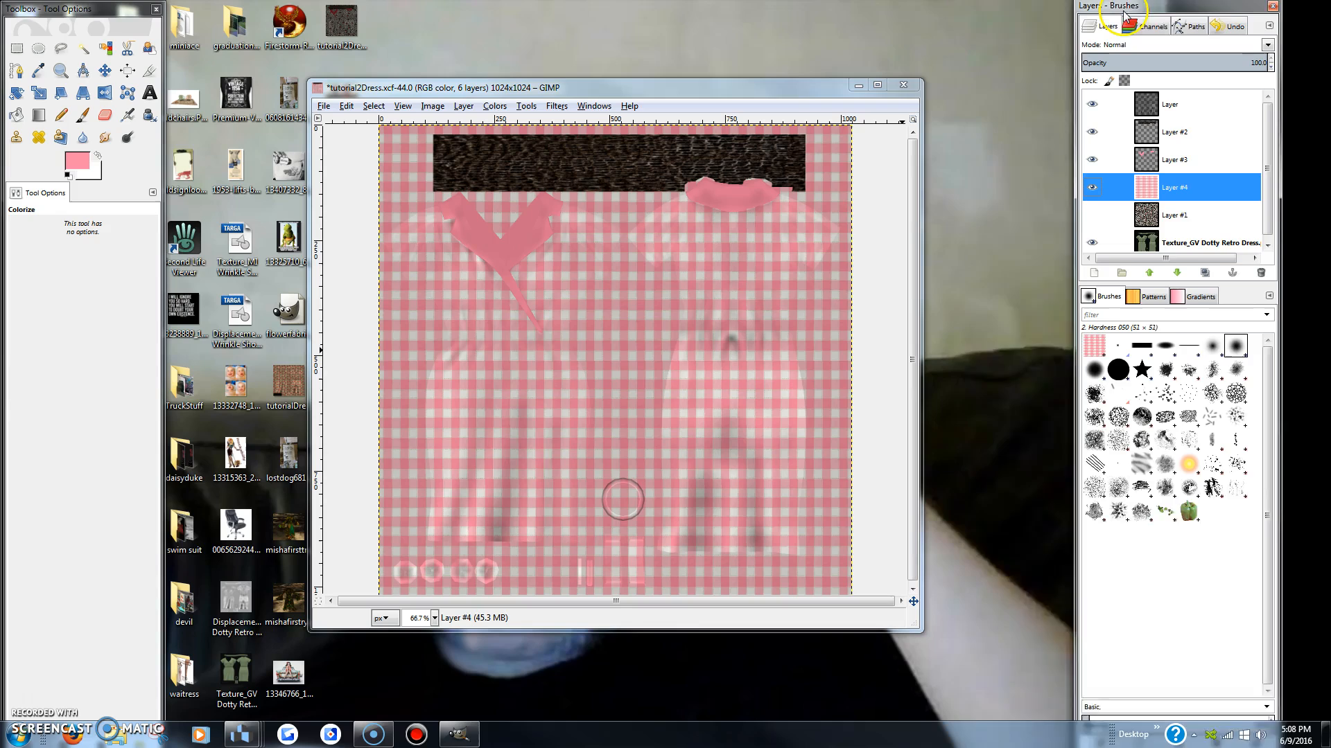
# Open Colorize on the gingham layer and try hues, settling on teal near 180.
pyautogui.click(495, 105)
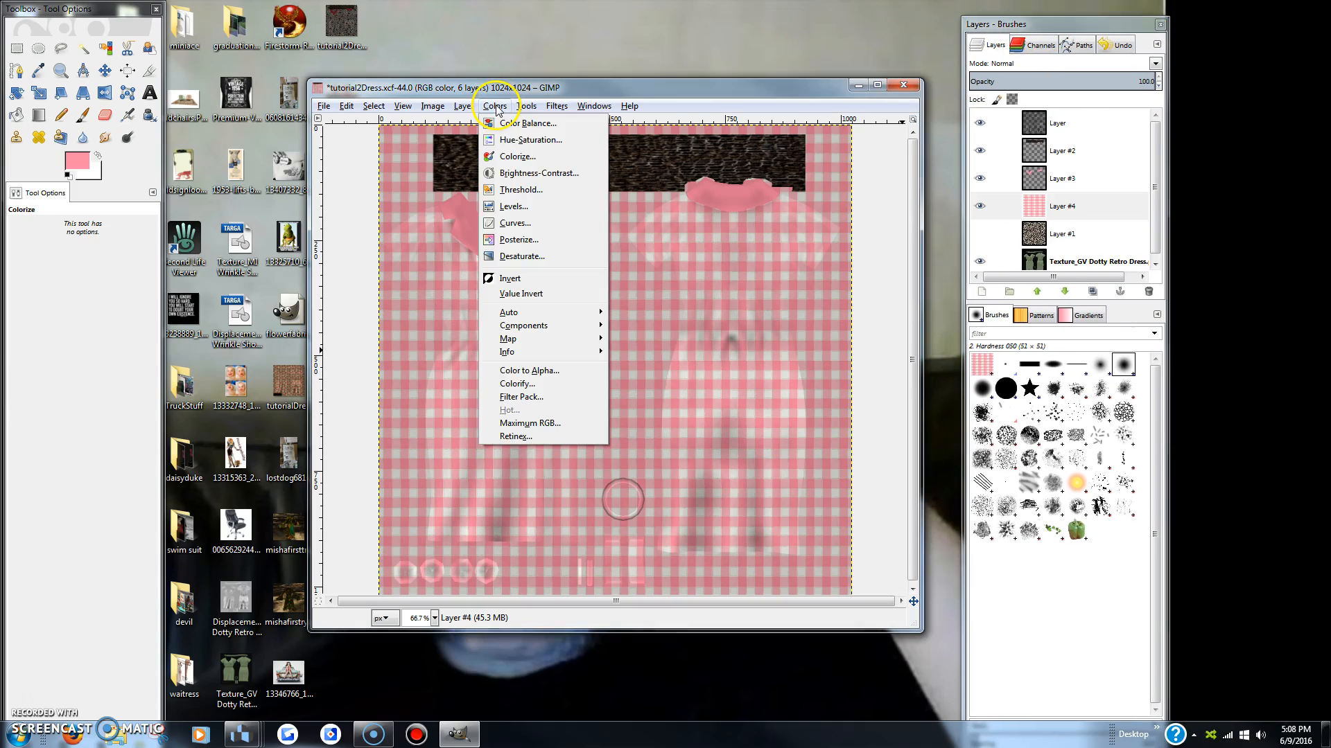
pyautogui.moveTo(510, 160)
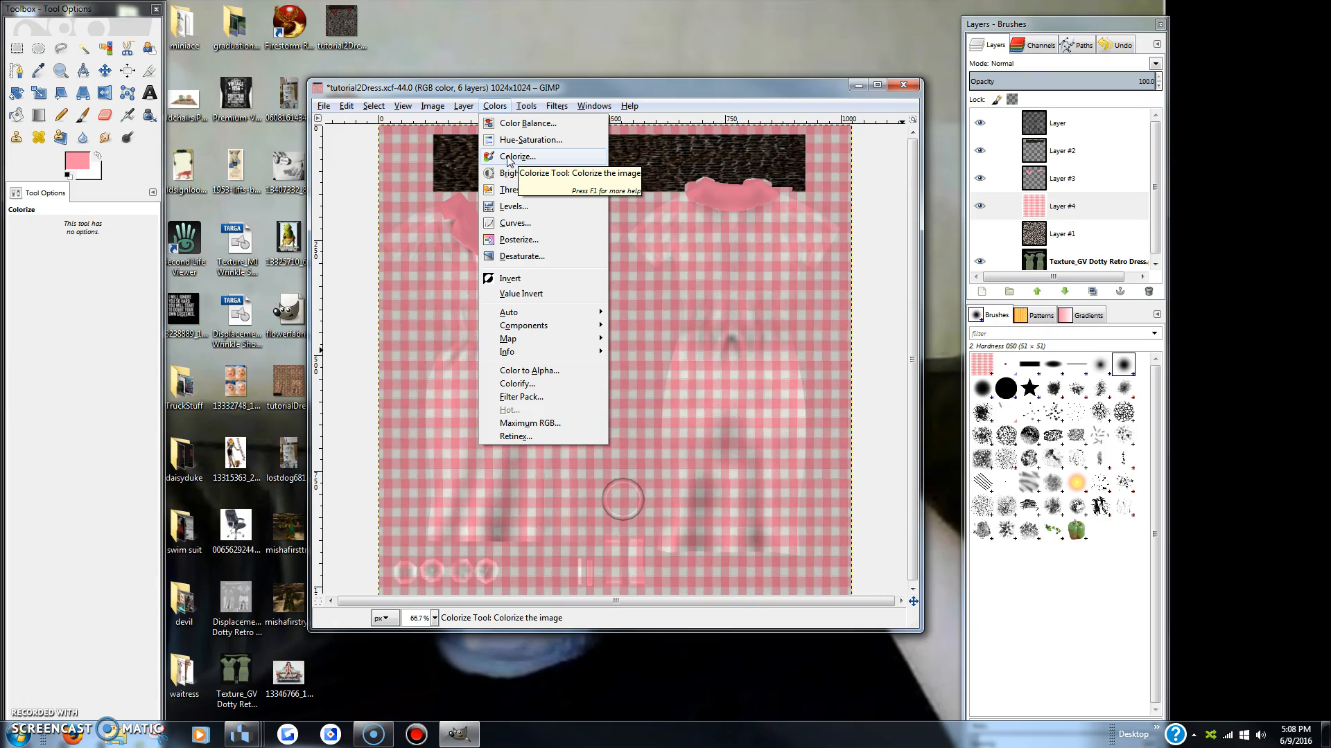
pyautogui.click(518, 156)
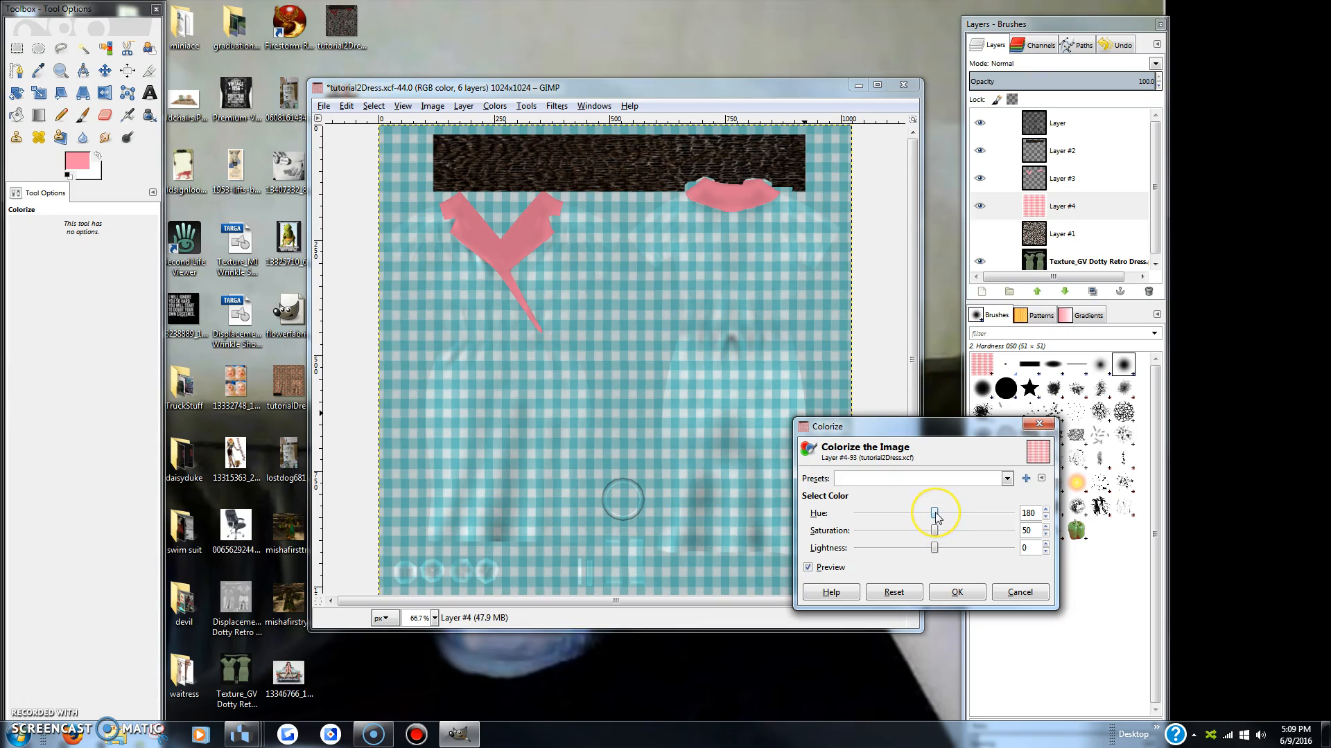
pyautogui.moveTo(936, 513); pyautogui.dragTo(929, 513)
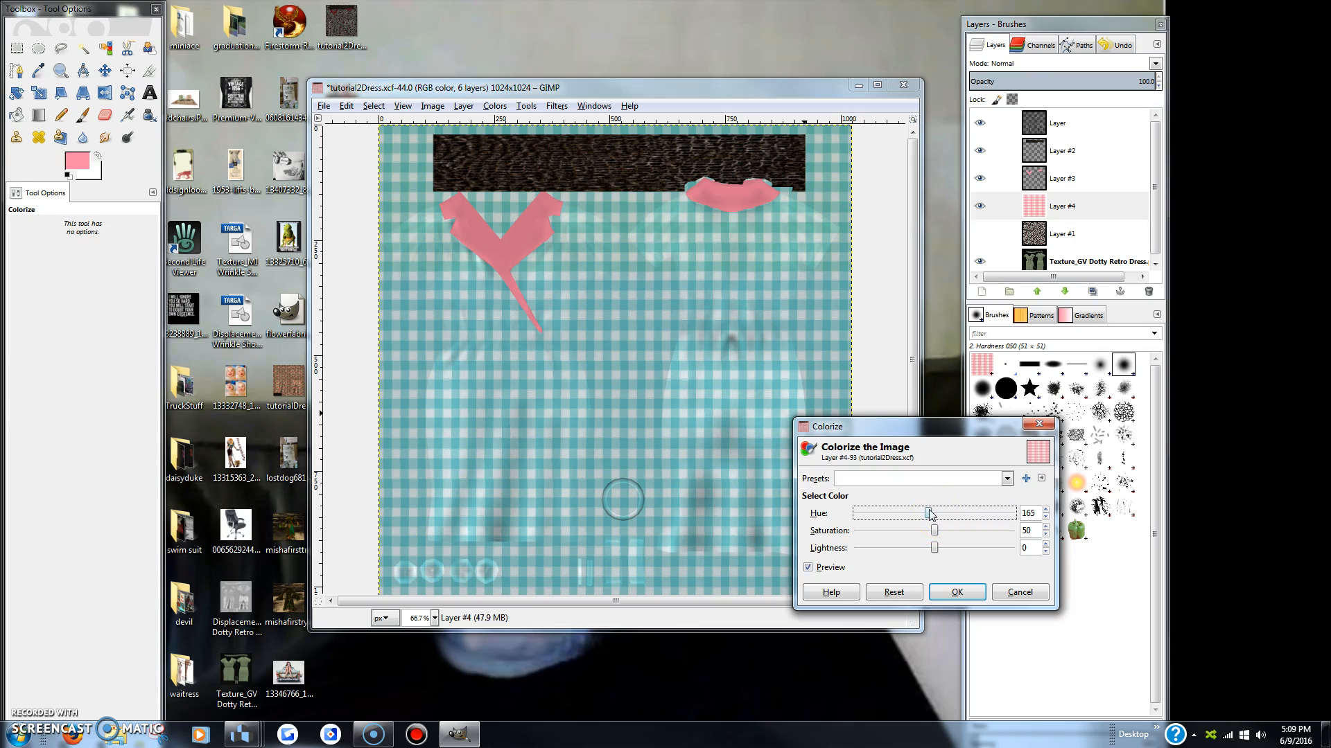
pyautogui.moveTo(929, 513); pyautogui.dragTo(862, 513)
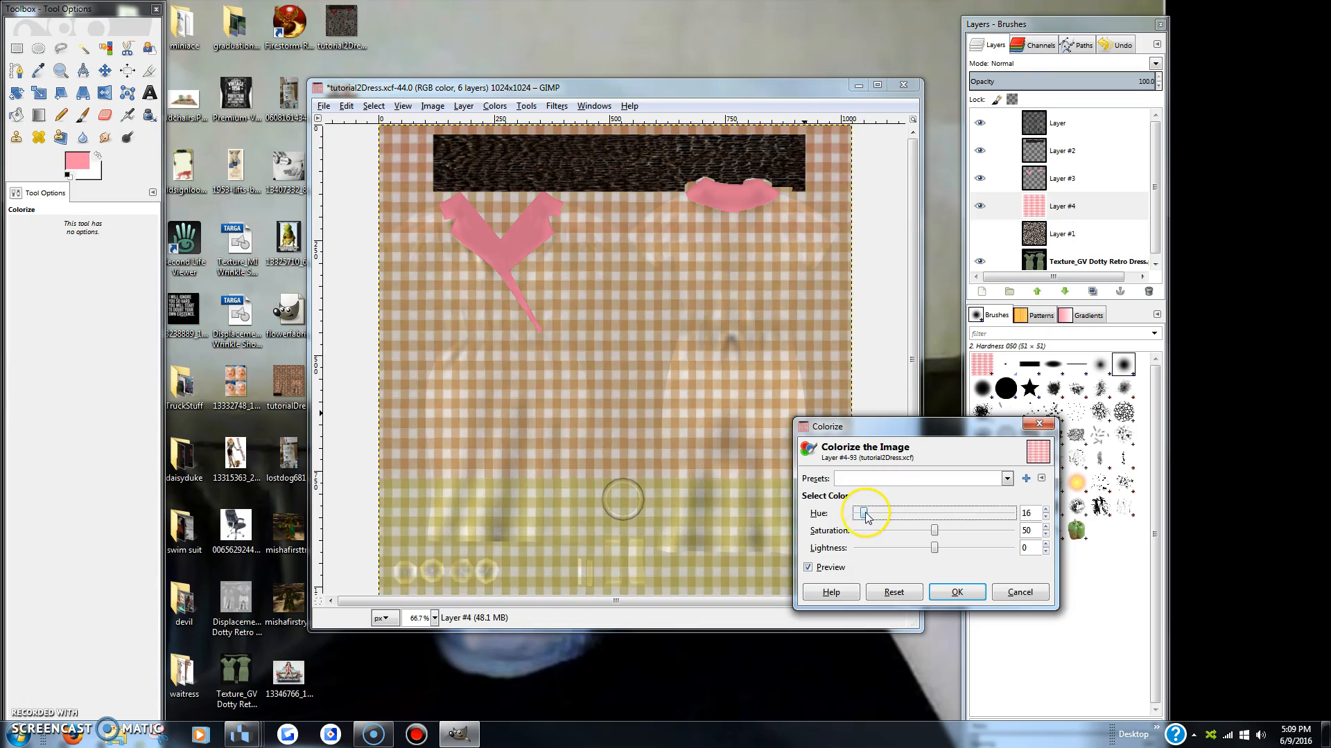
pyautogui.moveTo(867, 514); pyautogui.dragTo(865, 514)
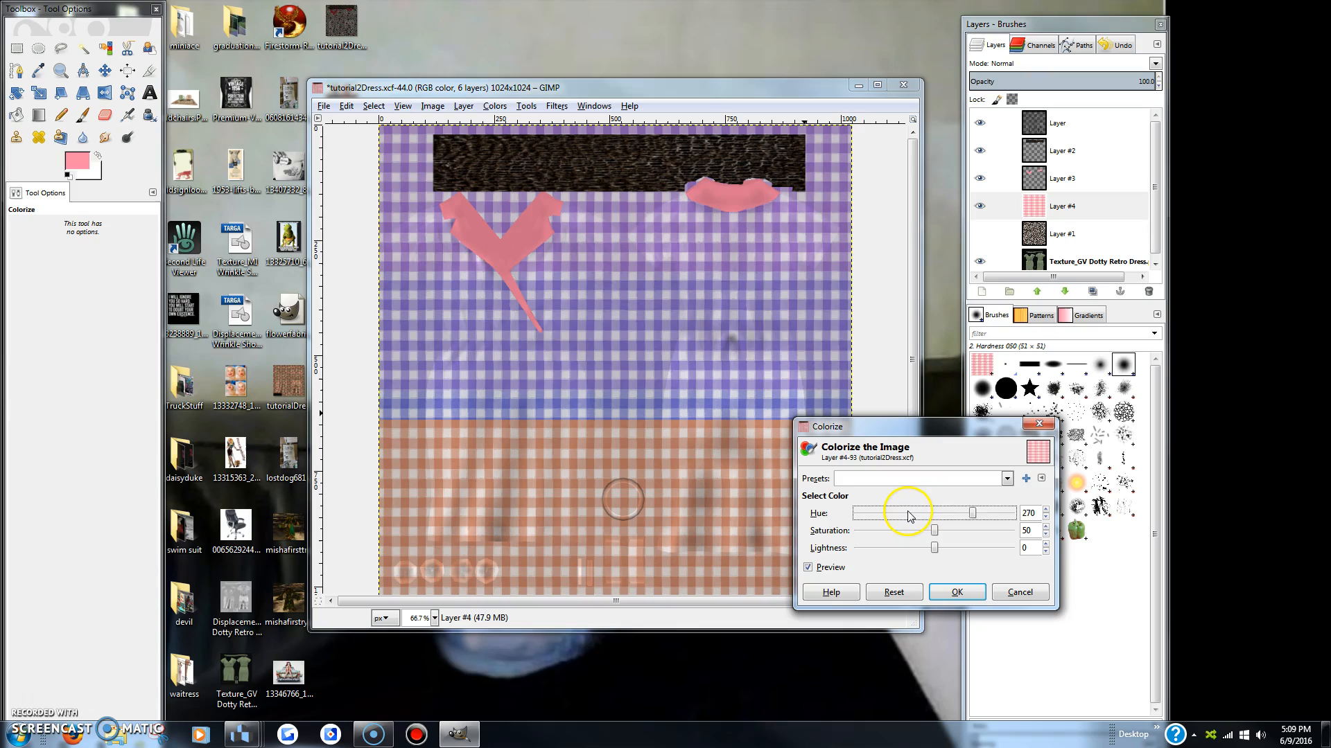
pyautogui.moveTo(972, 513); pyautogui.dragTo(1010, 513)
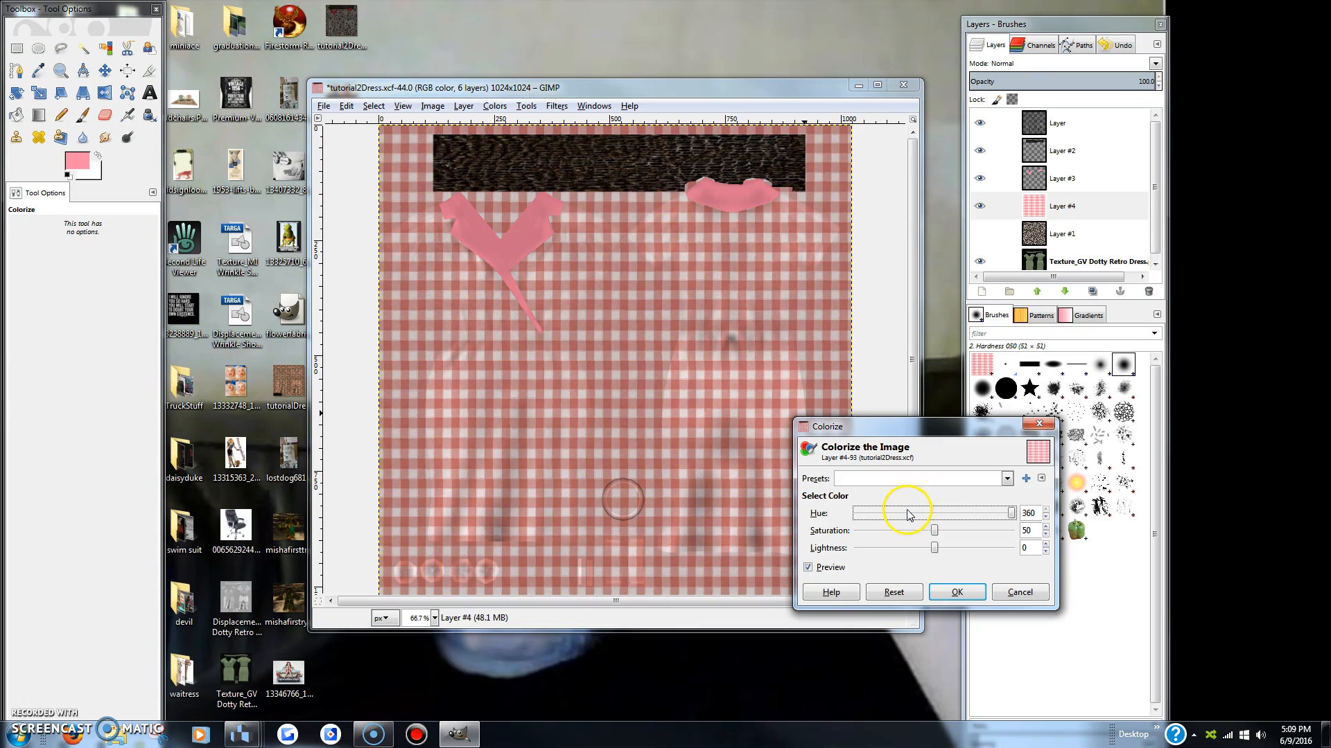
pyautogui.moveTo(1010, 513); pyautogui.dragTo(976, 513)
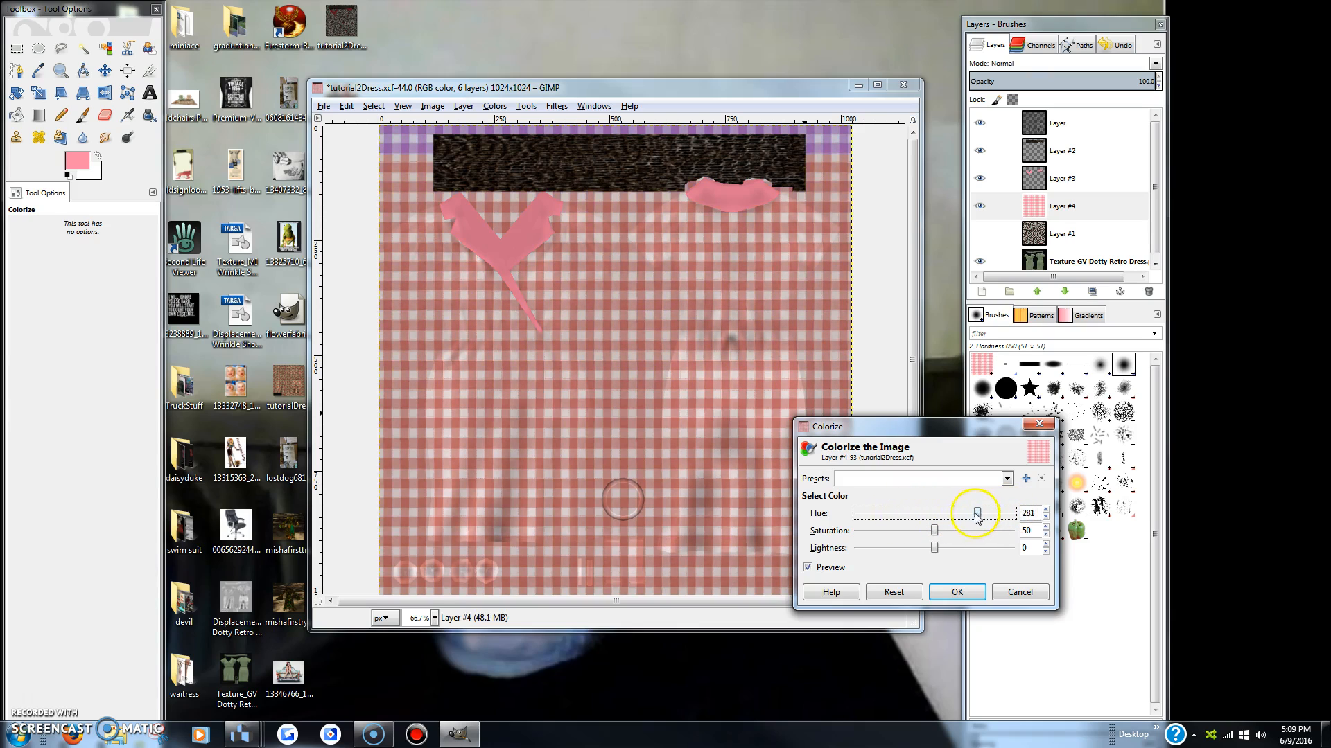
pyautogui.moveTo(976, 514); pyautogui.dragTo(933, 513)
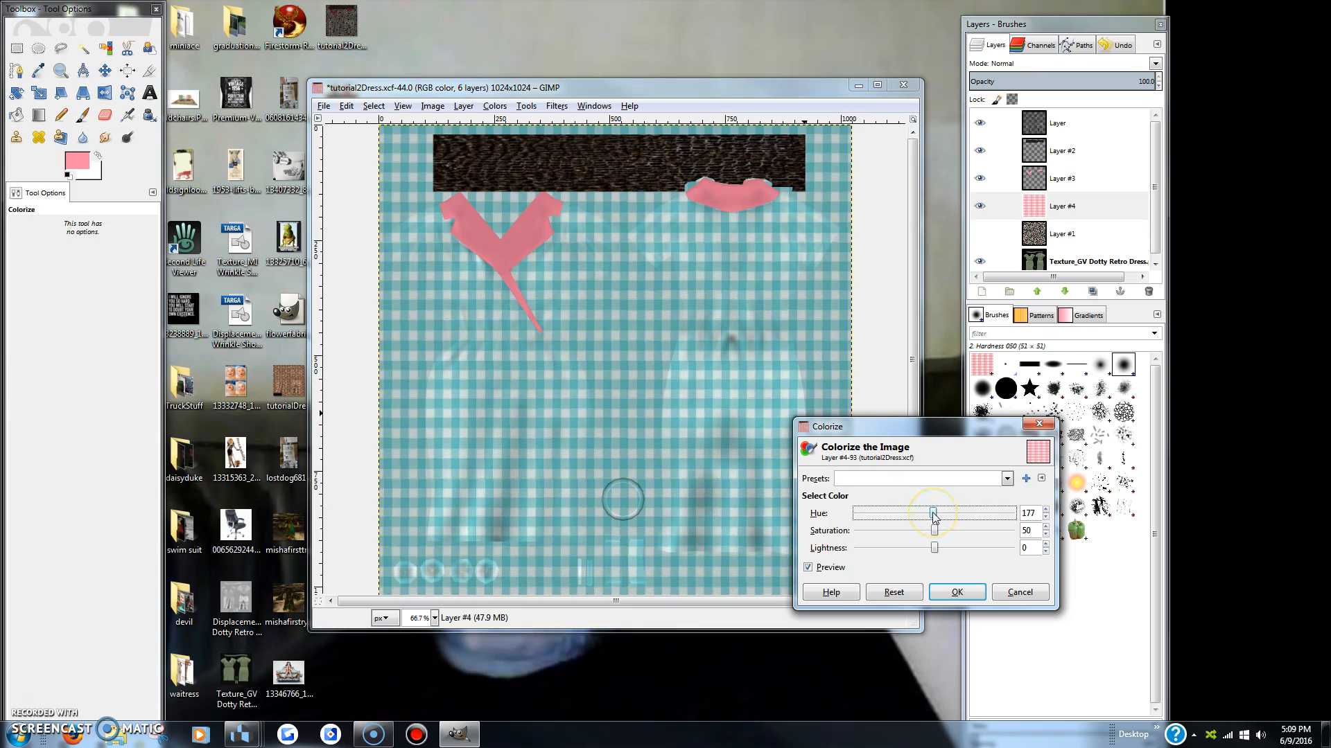
pyautogui.moveTo(931, 514); pyautogui.dragTo(934, 514)
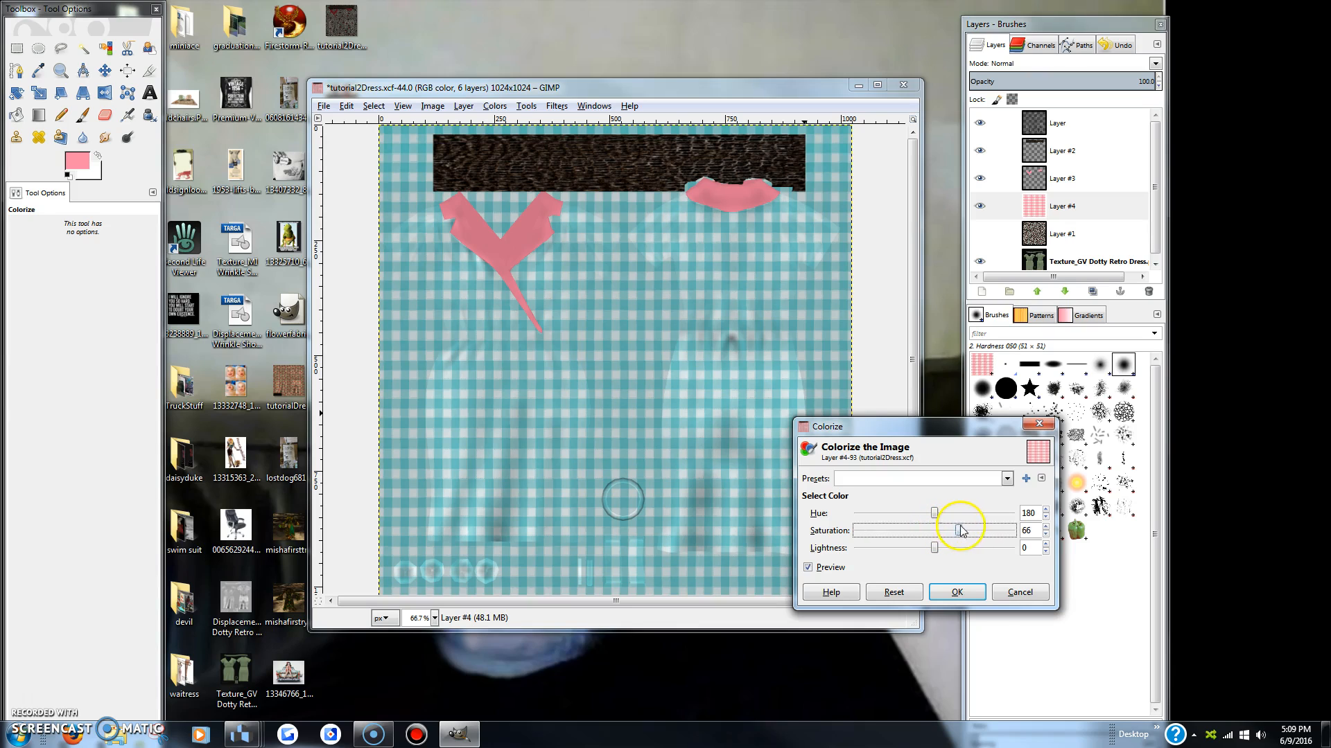
# Lower the Colorize saturation of the teal gingham to 49.
pyautogui.moveTo(961, 530); pyautogui.dragTo(946, 530)
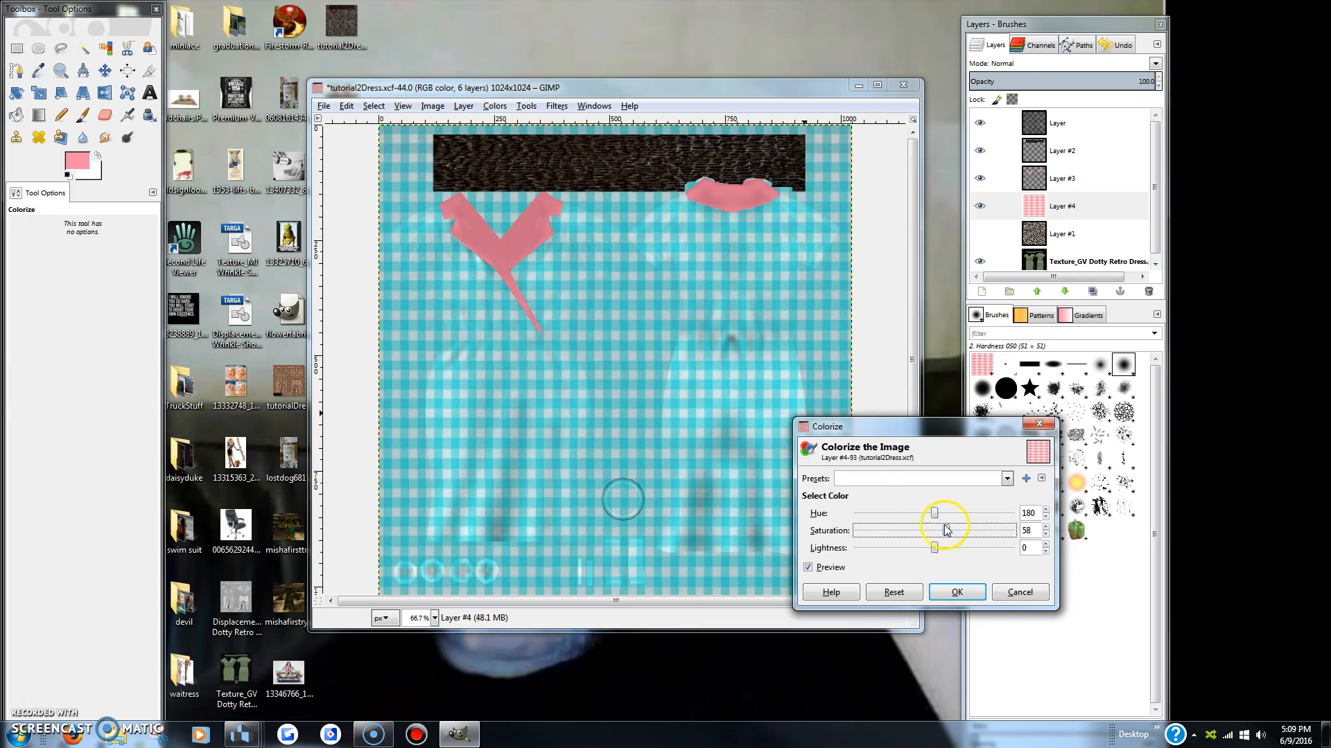
pyautogui.moveTo(945, 530); pyautogui.dragTo(902, 530)
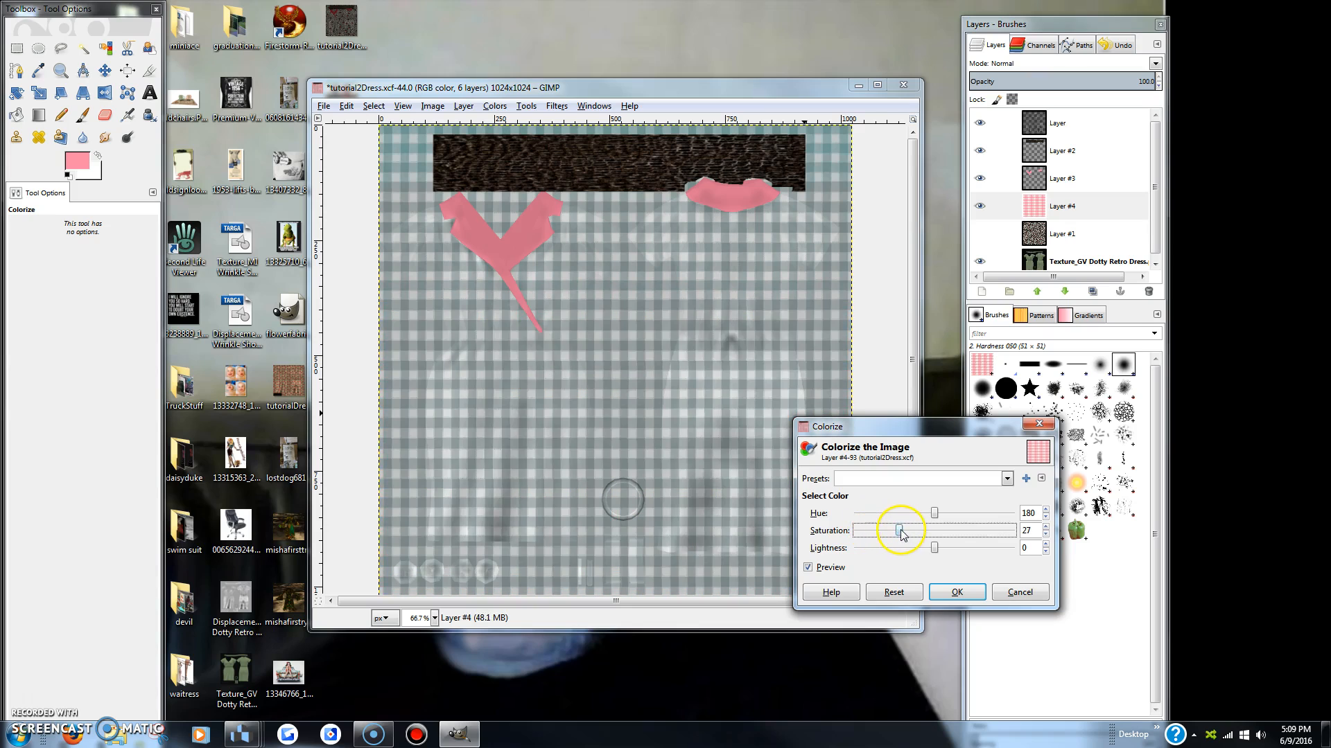
pyautogui.moveTo(901, 530); pyautogui.dragTo(933, 530)
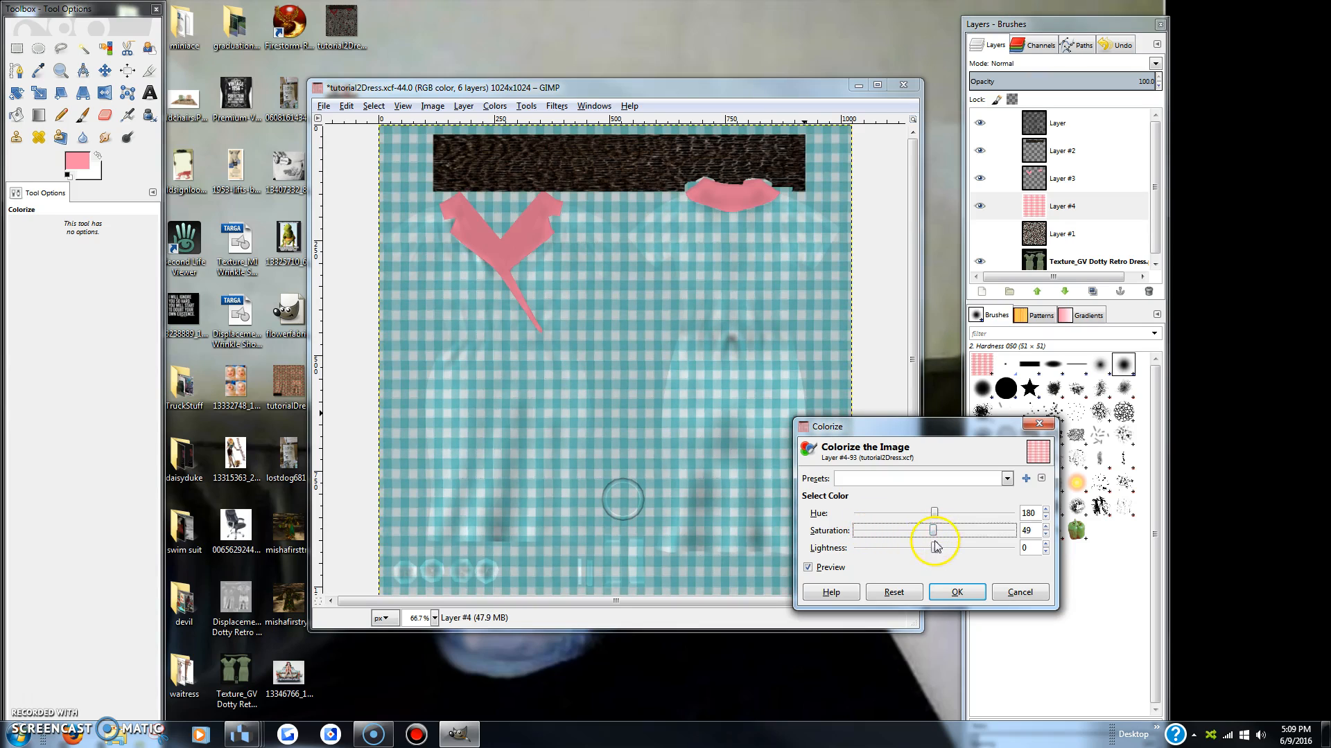
# Set Colorize lightness to -2 and fine-tune the hue to 177.
pyautogui.moveTo(933, 548); pyautogui.dragTo(974, 547)
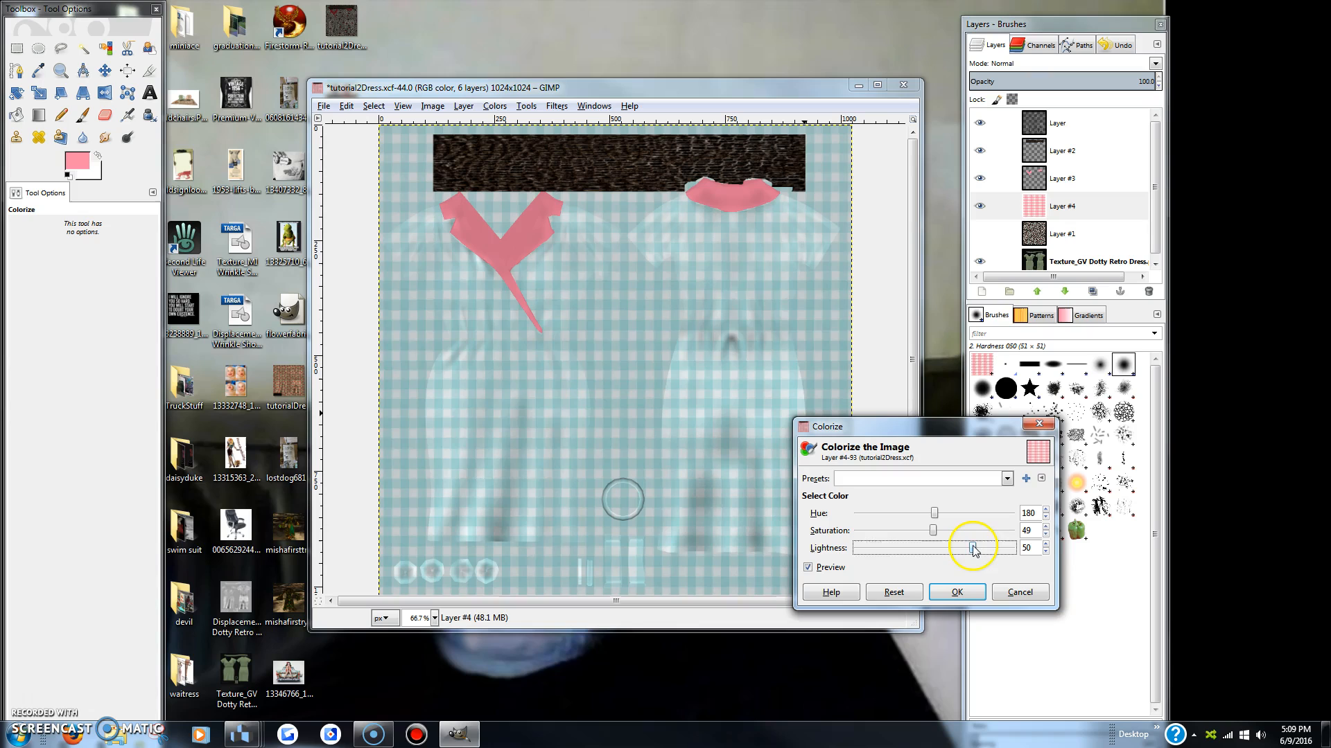
pyautogui.moveTo(972, 547); pyautogui.dragTo(867, 548)
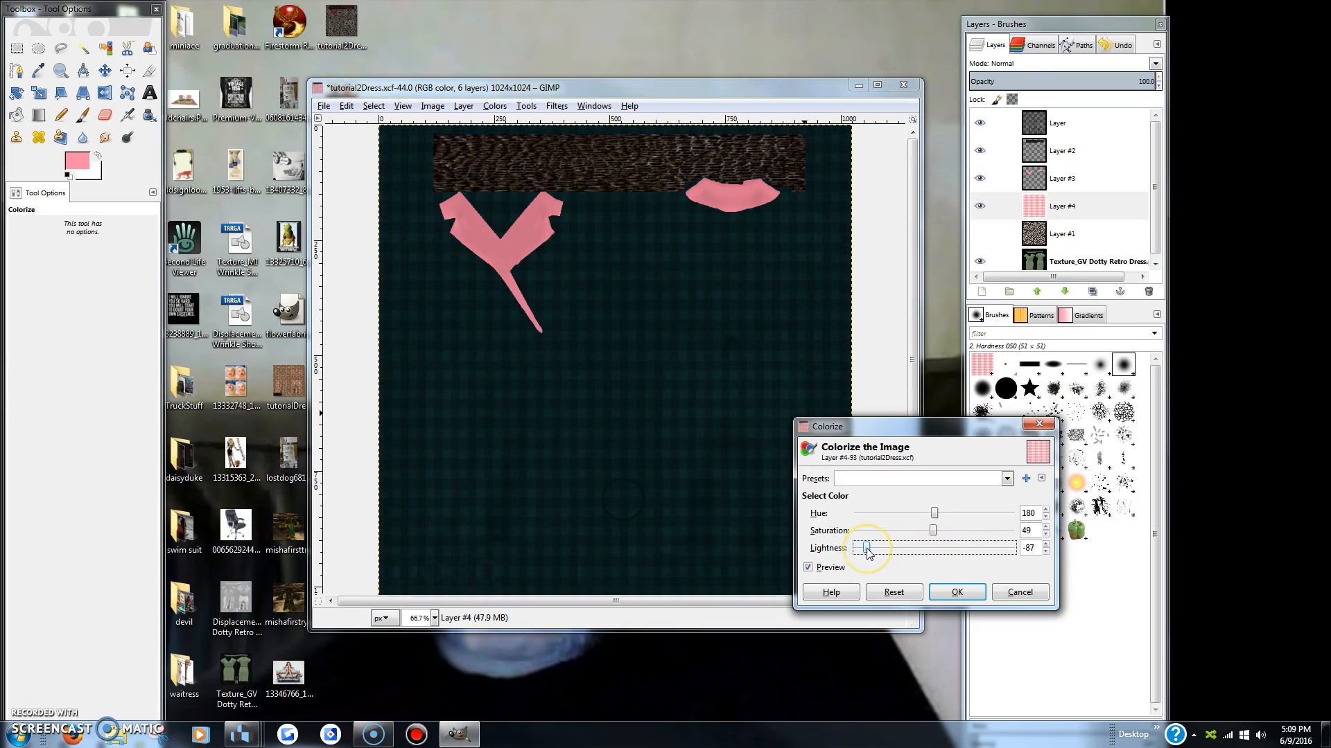
pyautogui.moveTo(867, 549); pyautogui.dragTo(930, 548)
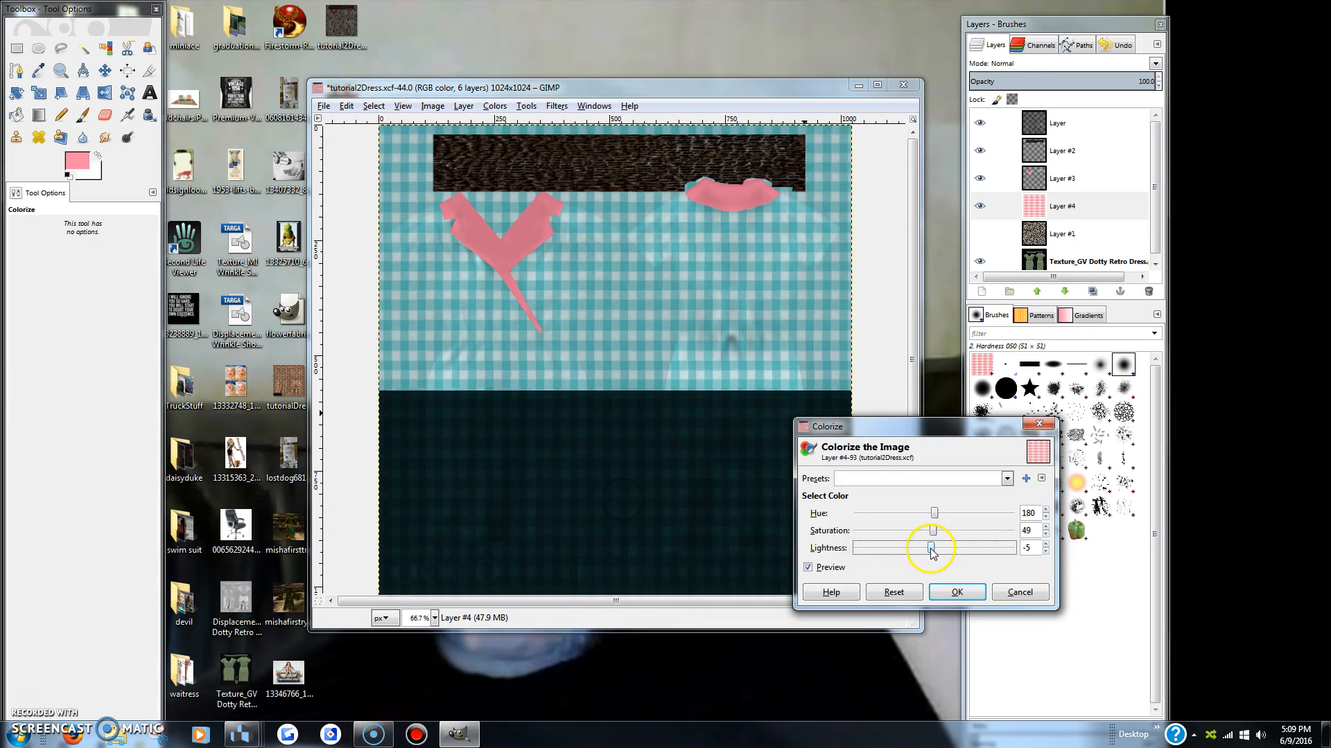
pyautogui.moveTo(930, 547); pyautogui.dragTo(933, 547)
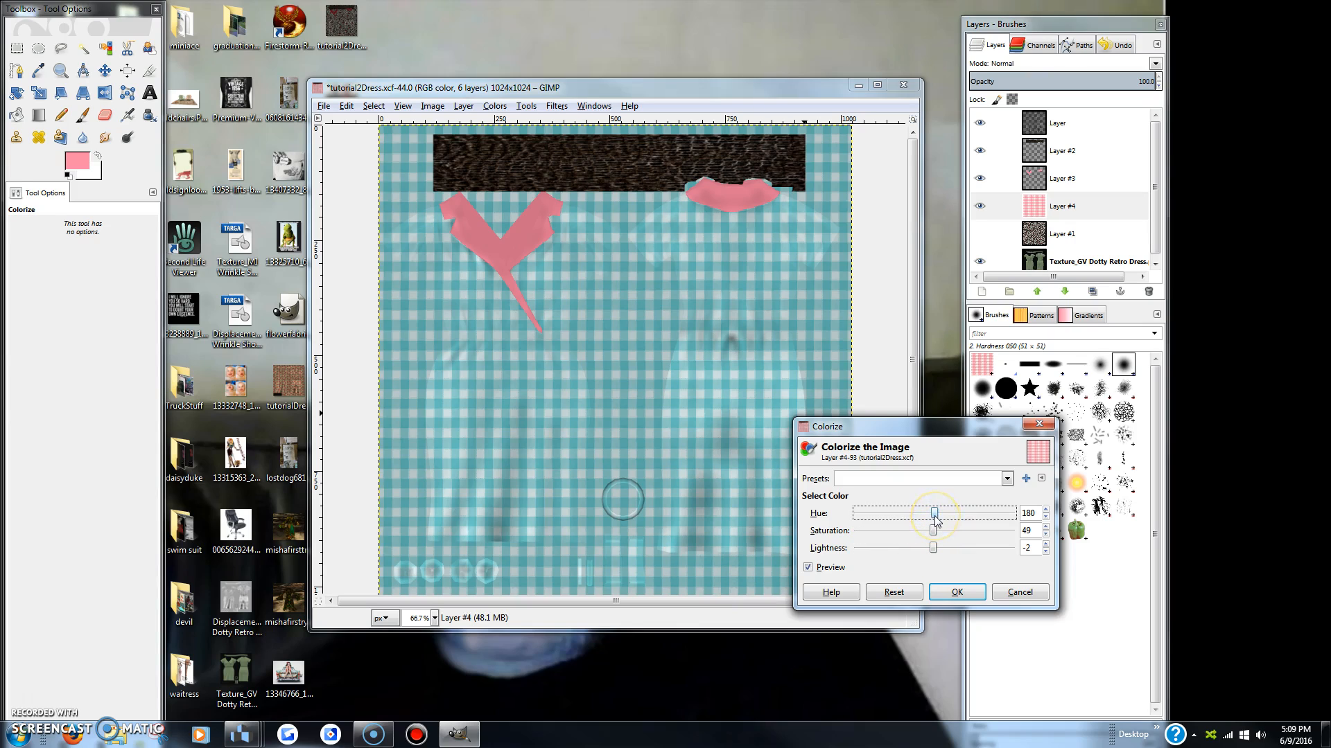
pyautogui.moveTo(936, 513); pyautogui.dragTo(934, 513)
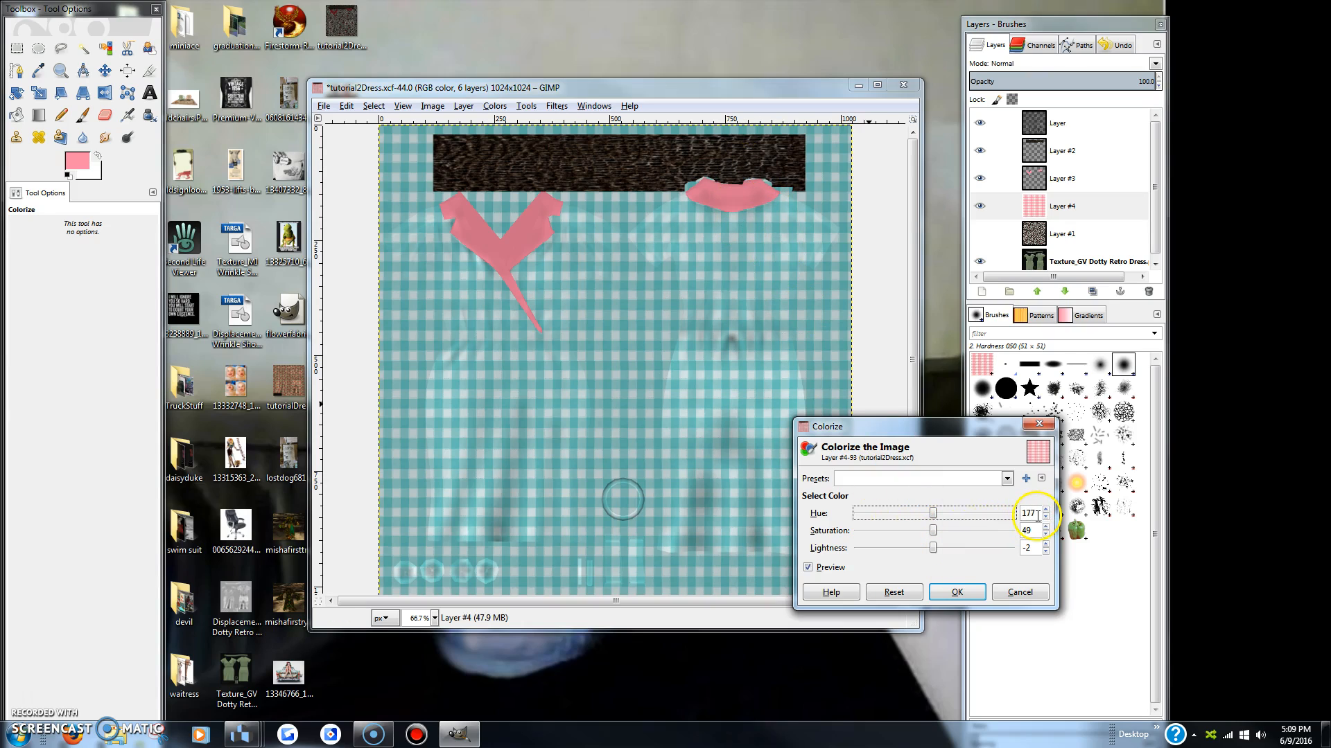
pyautogui.moveTo(889, 479)
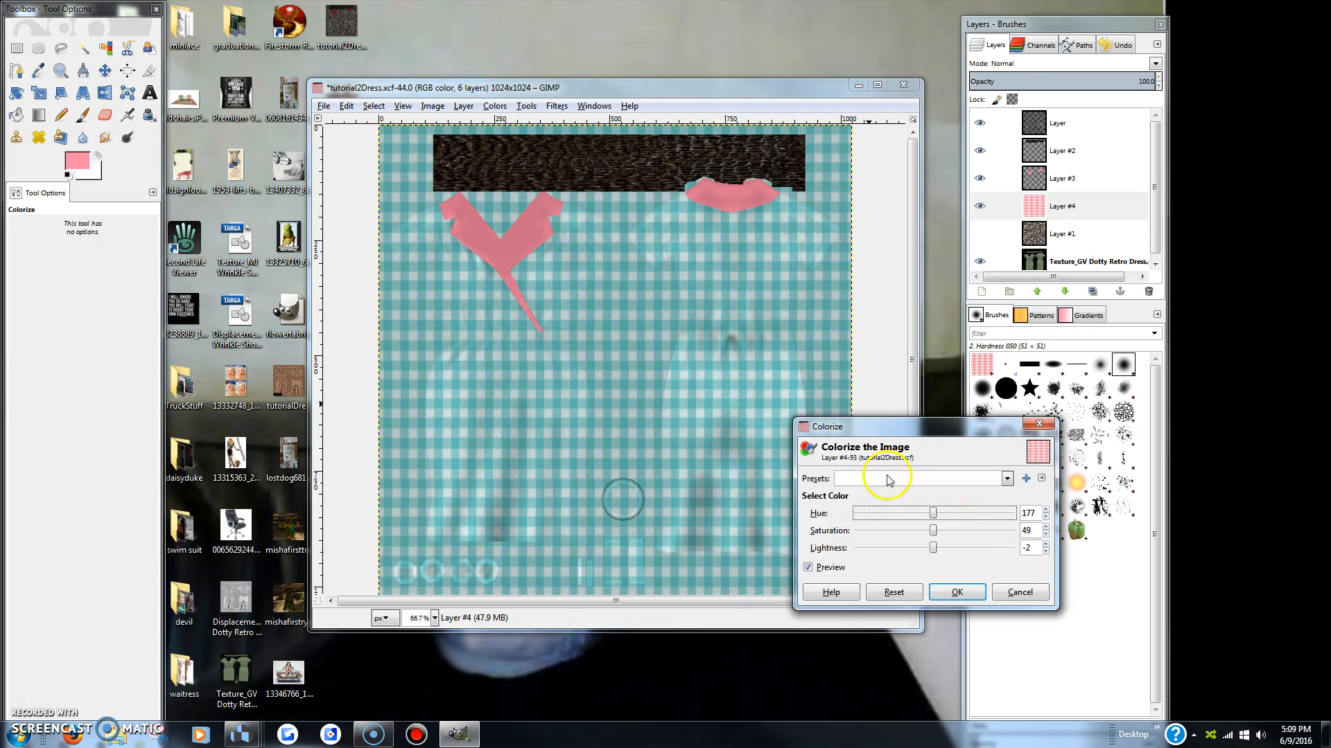
pyautogui.moveTo(612, 352)
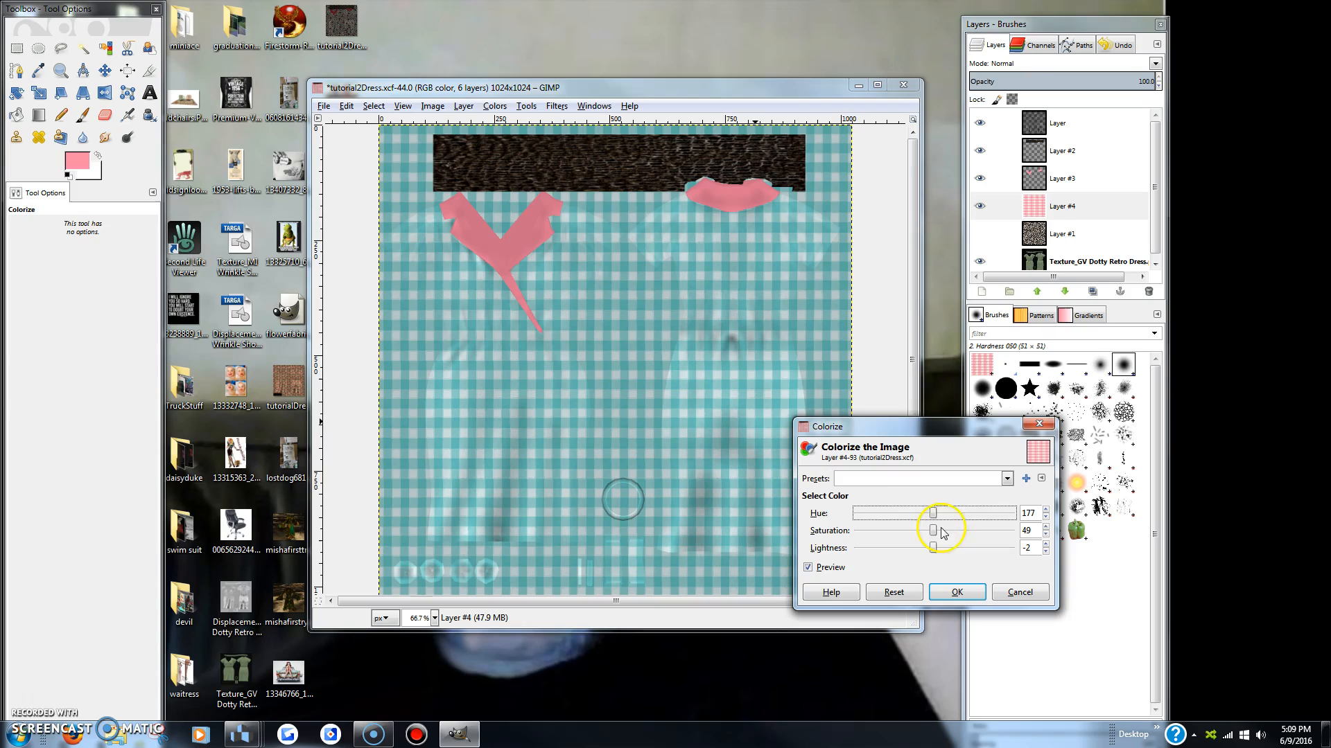
# Apply the teal Colorize tint to the gingham and select collar Layer #3.
pyautogui.click(1061, 178)
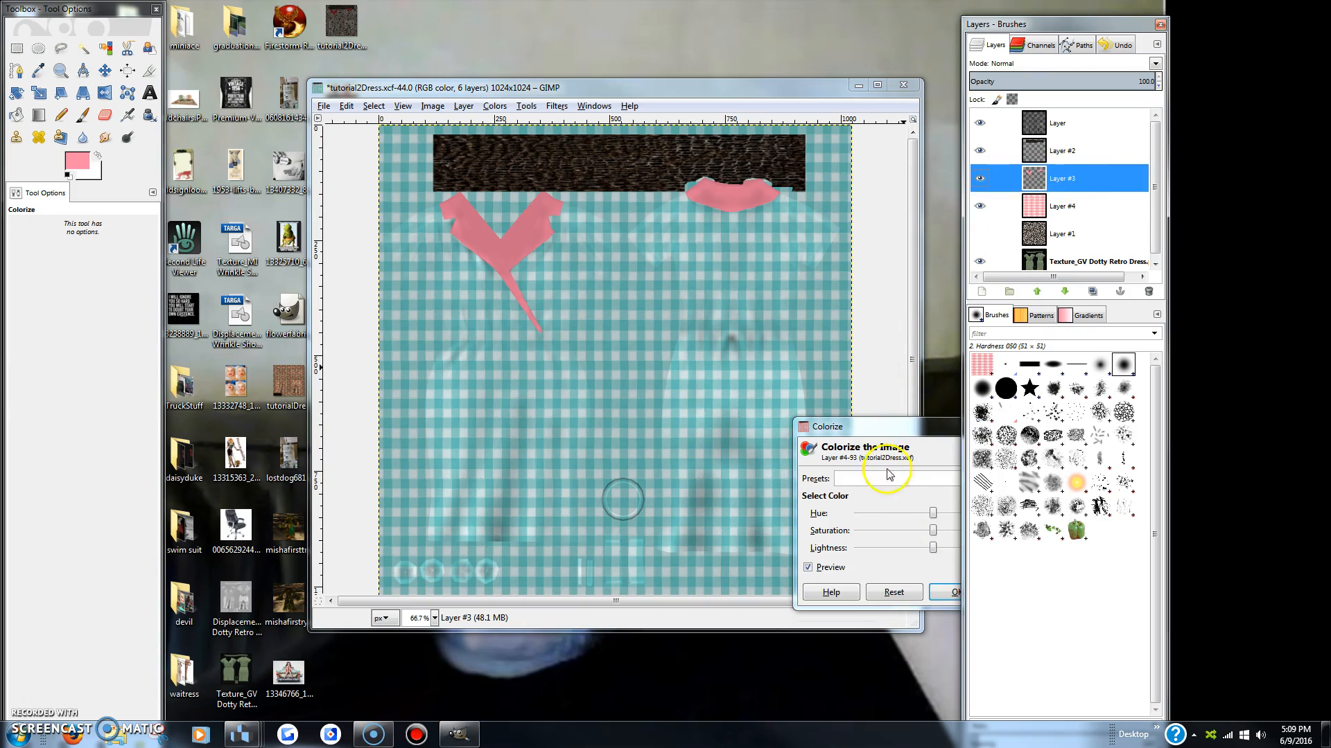
pyautogui.click(948, 592)
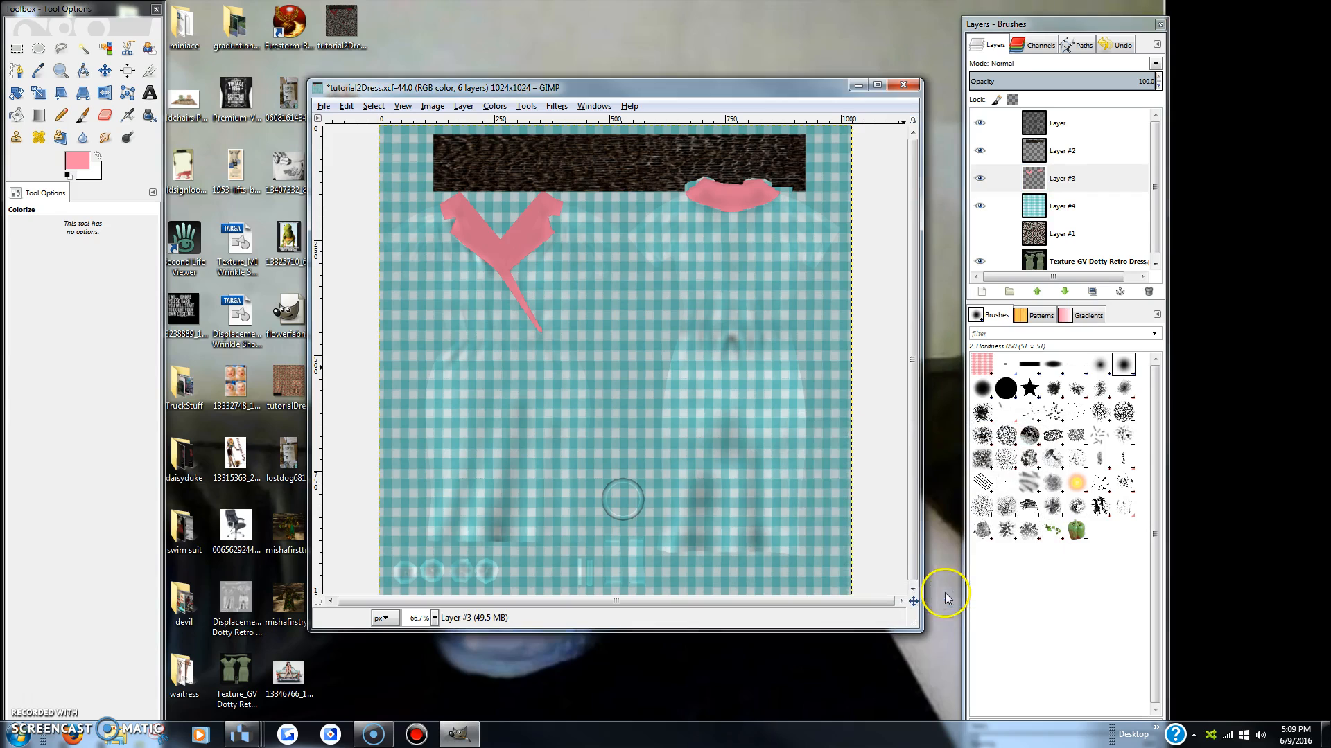
pyautogui.moveTo(639, 252)
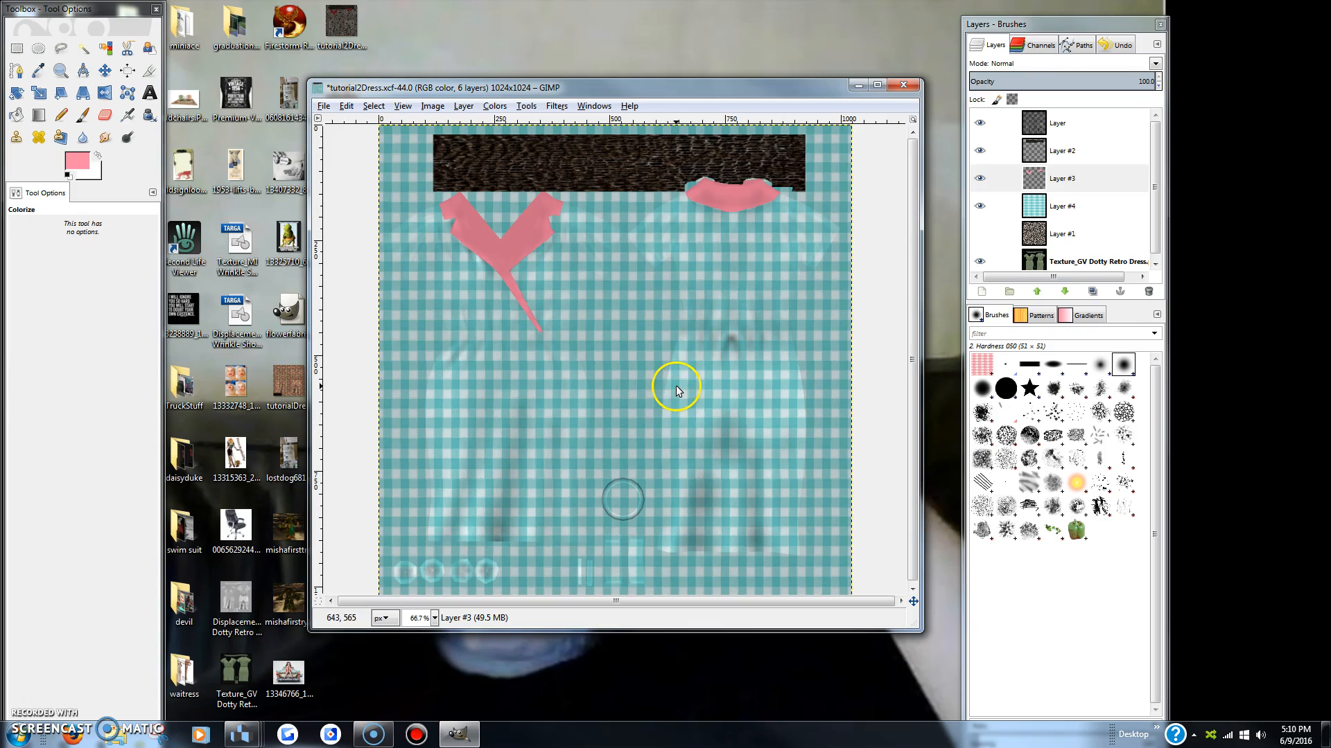
pyautogui.moveTo(640, 380)
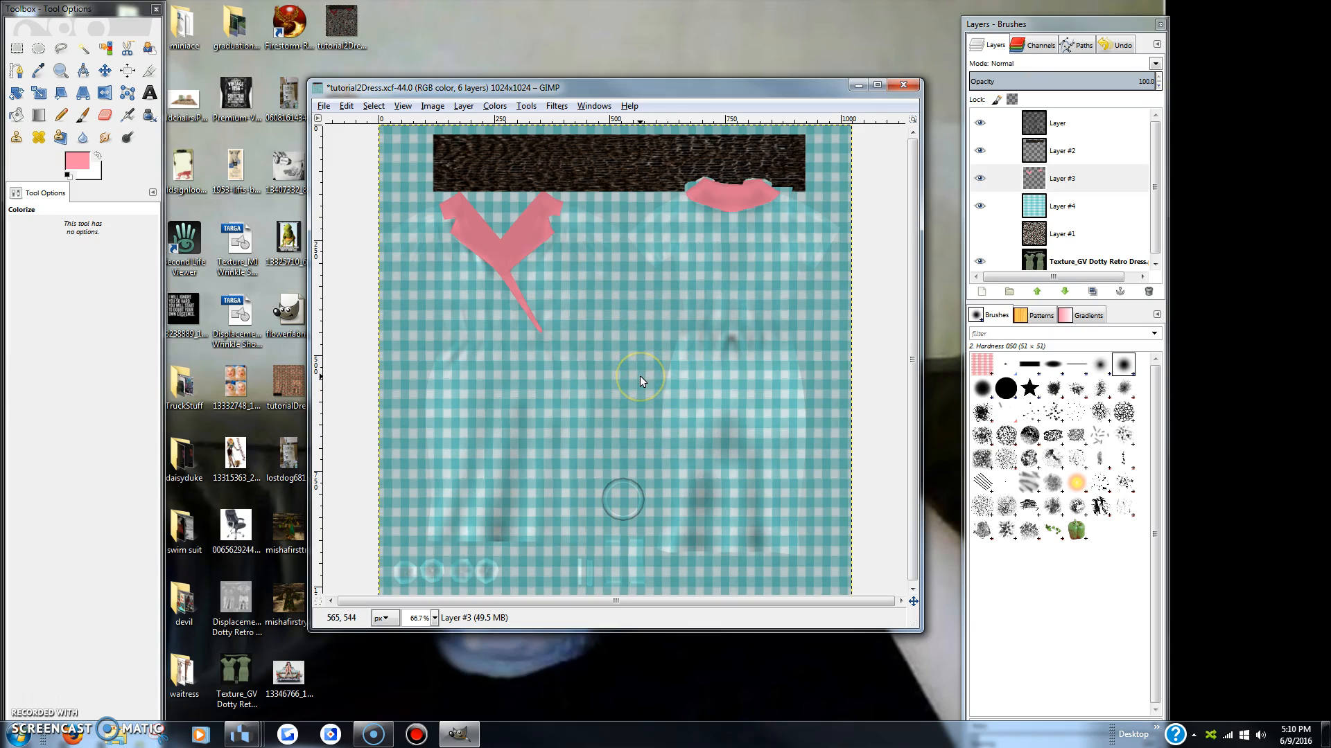
pyautogui.moveTo(483, 185)
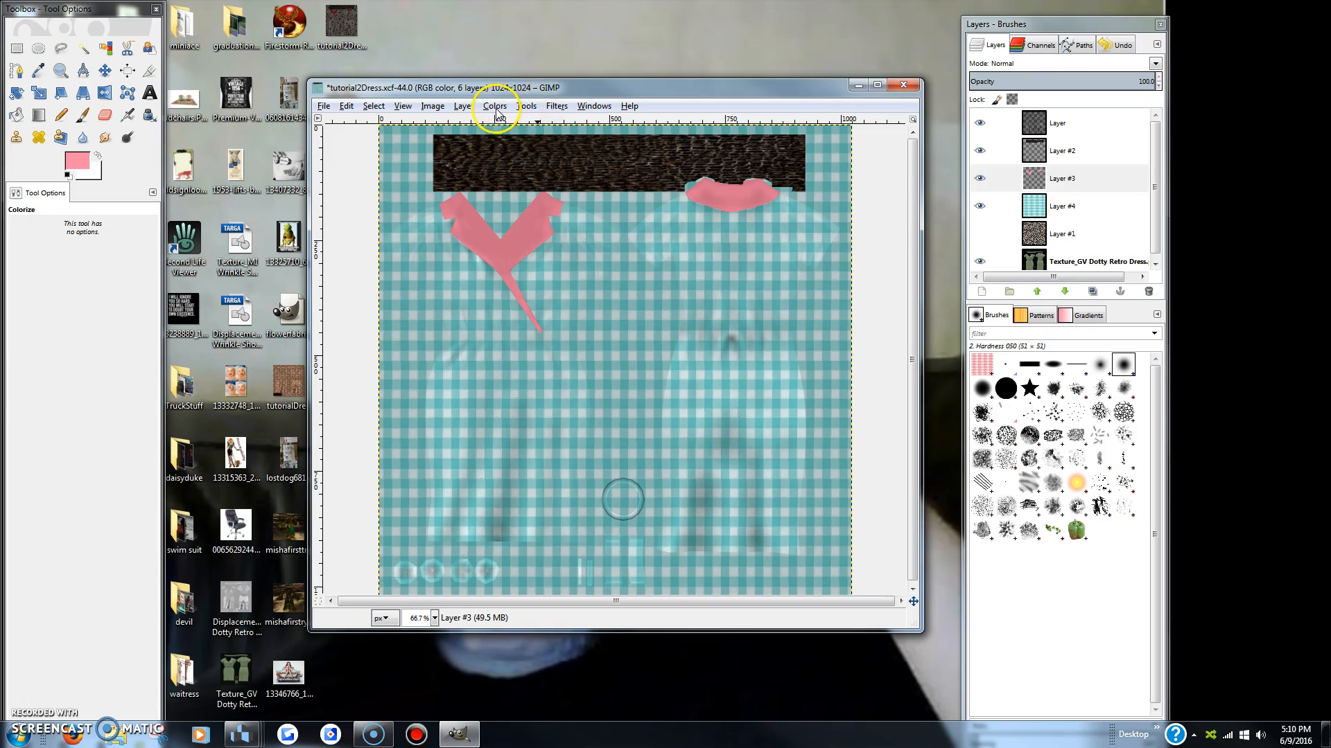
# Colorize the collar pieces on Layer #3 teal (Hue 180, Saturation 50).
pyautogui.click(494, 106)
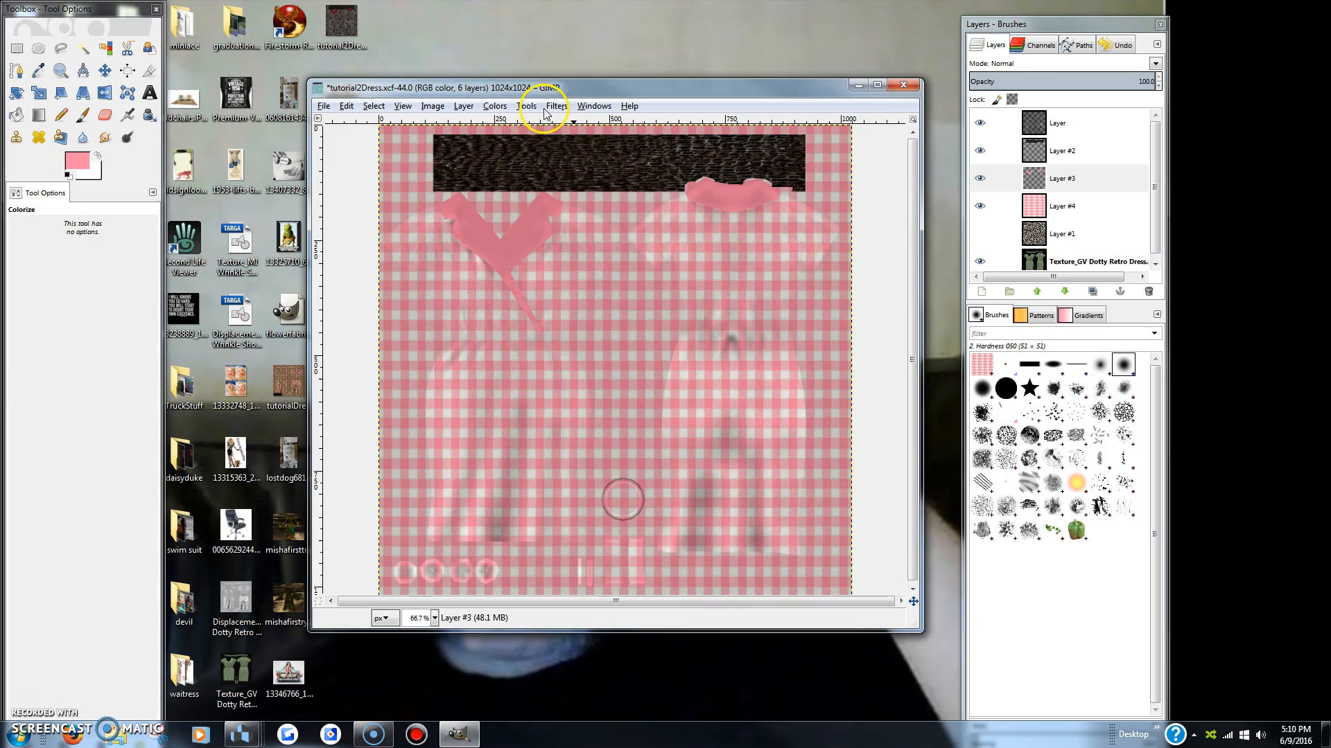
pyautogui.click(494, 105)
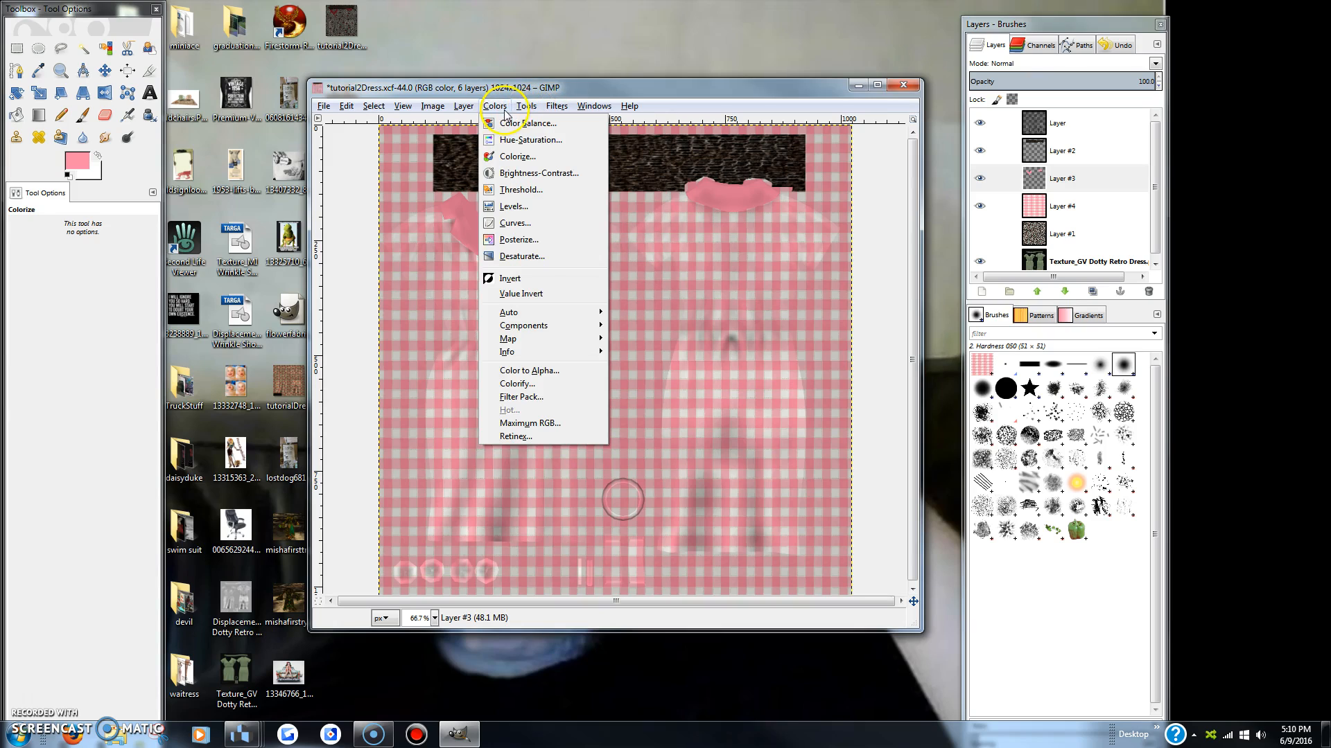
pyautogui.moveTo(506, 156)
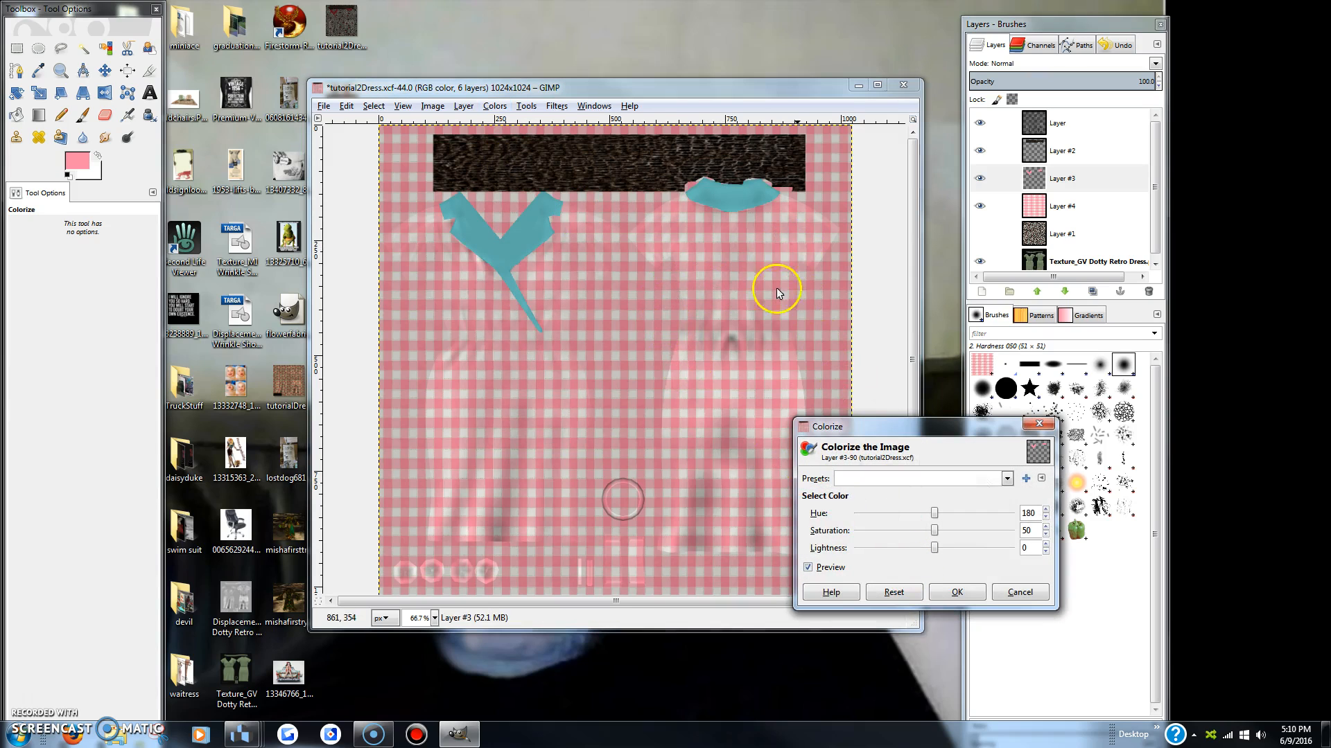
pyautogui.click(979, 206)
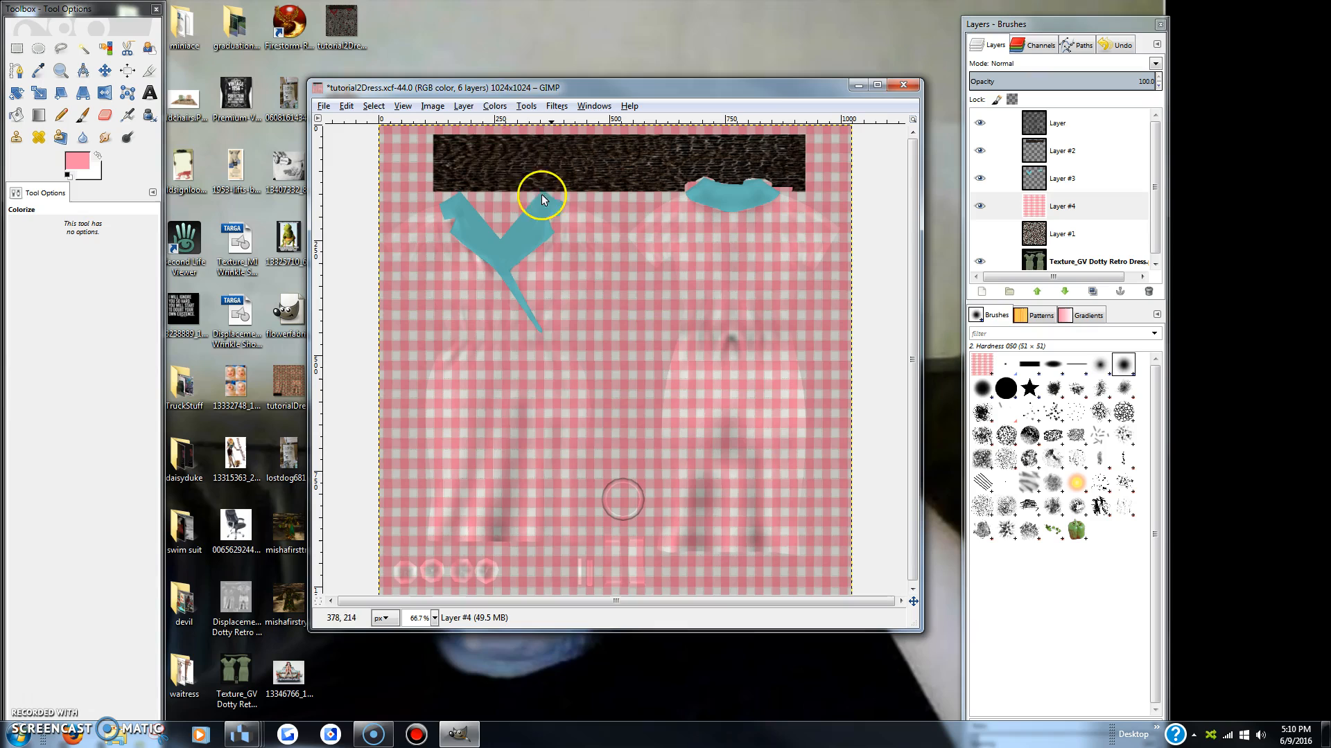
# Apply Colorize to the gingham Layer #4 again so it matches teal.
pyautogui.click(495, 105)
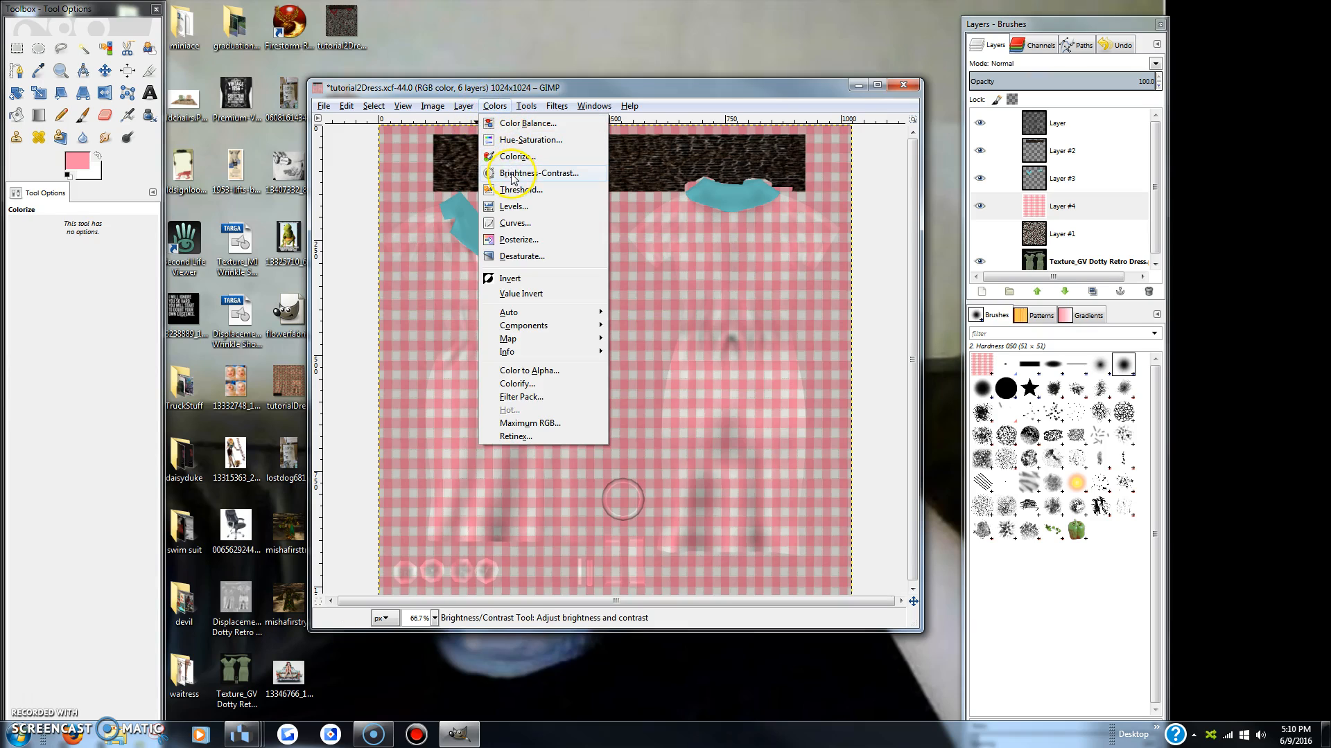
pyautogui.click(515, 157)
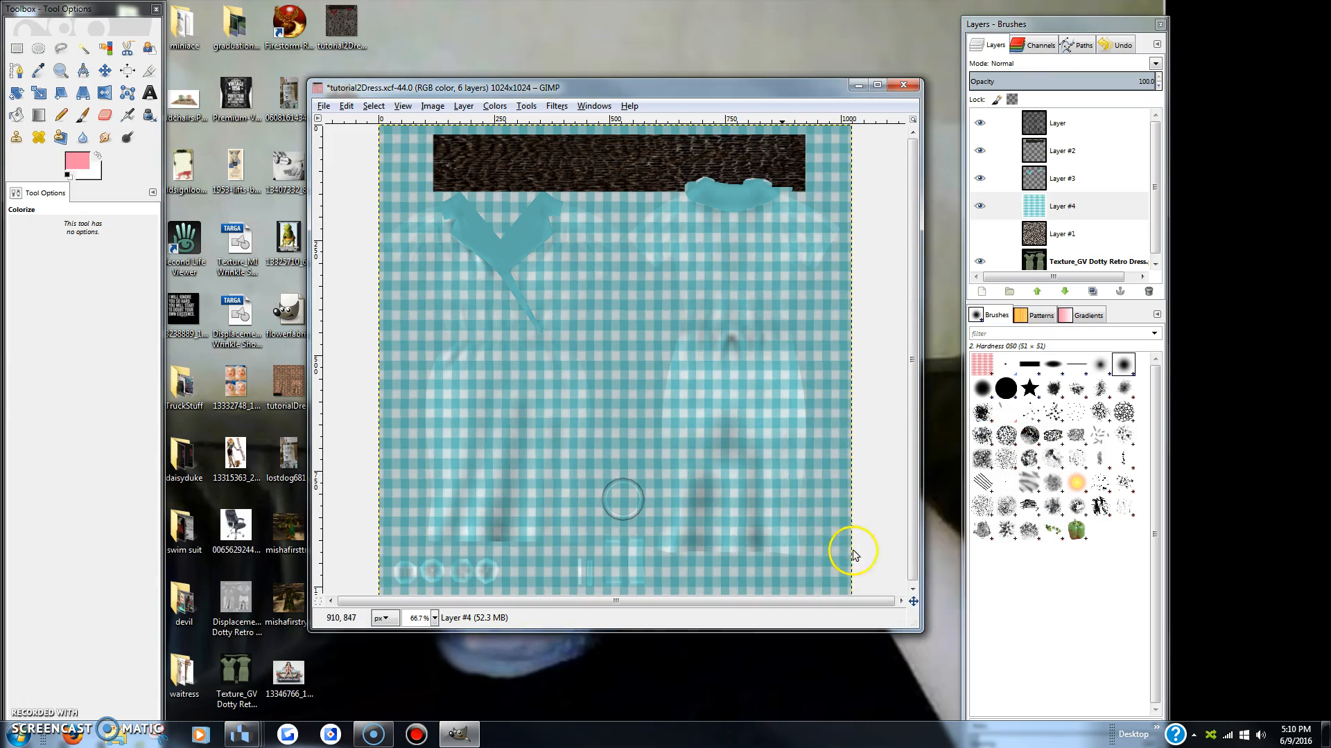
pyautogui.moveTo(499, 396)
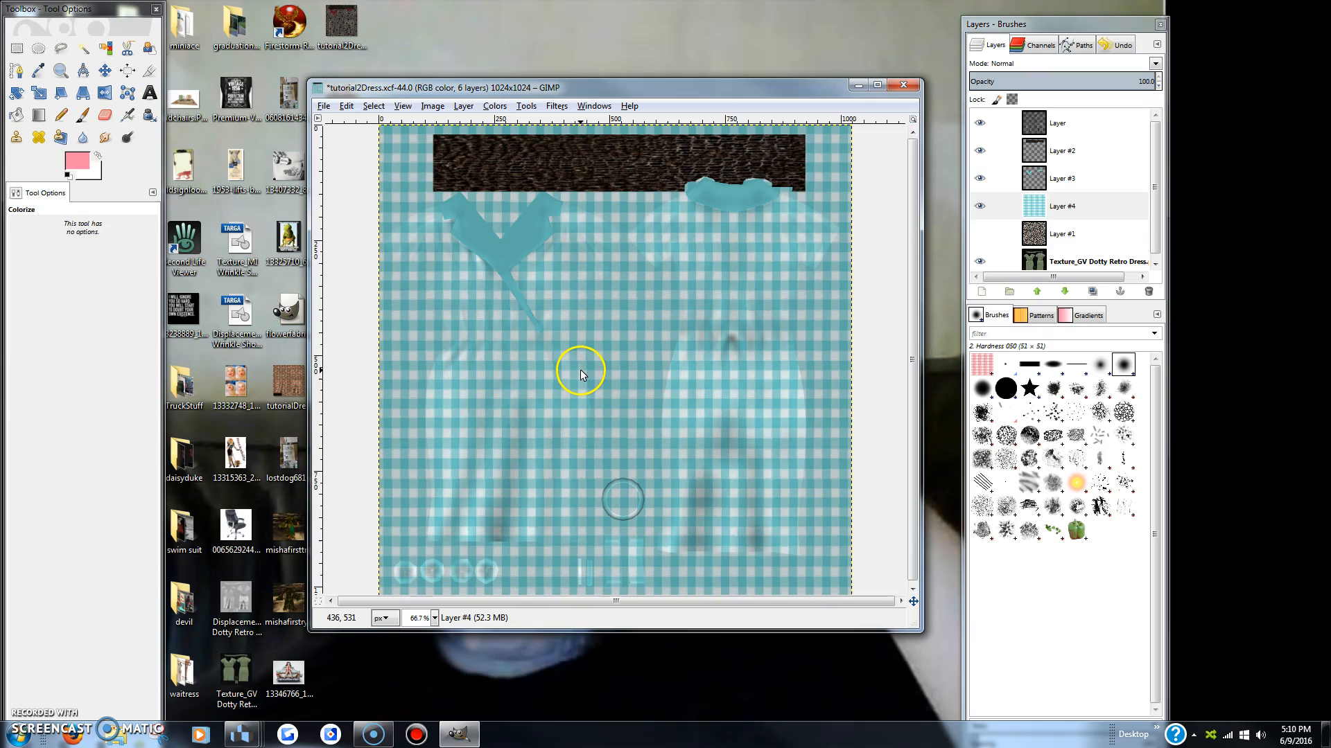
pyautogui.click(324, 106)
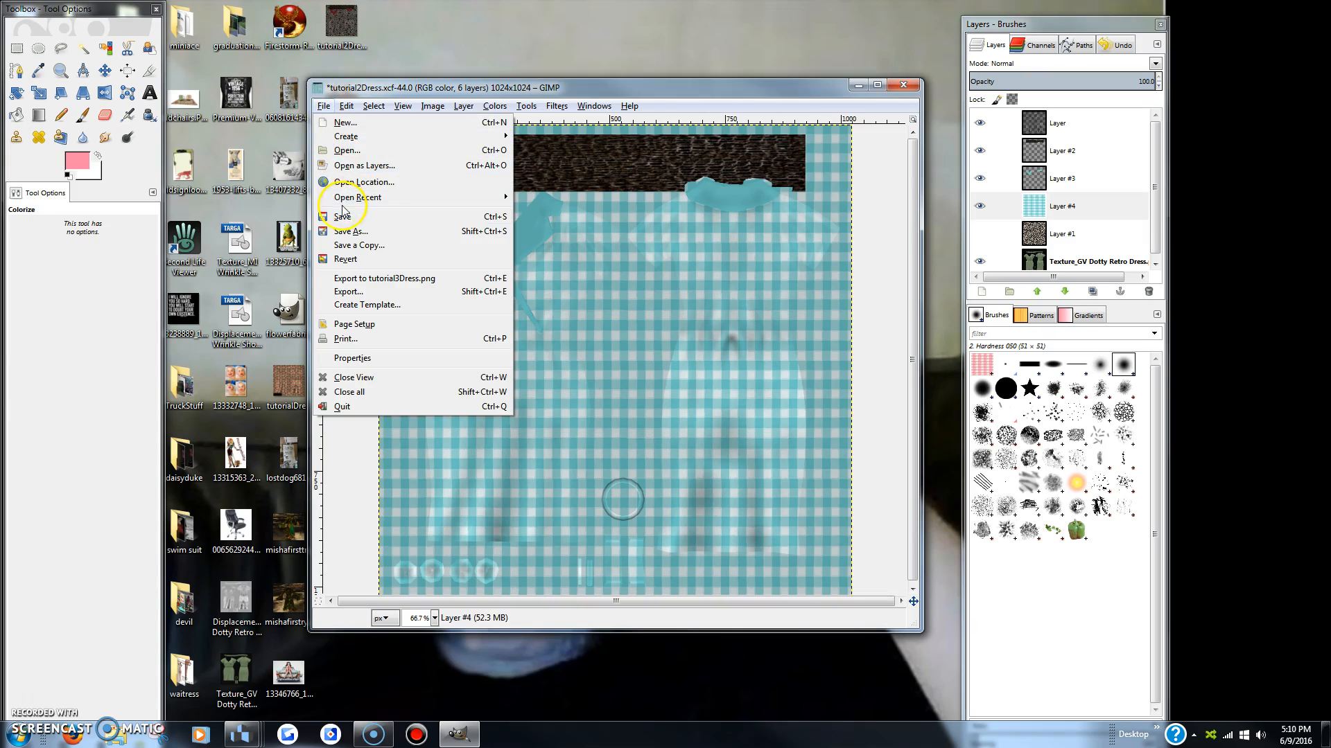
# Export the teal dress texture to the Desktop as tutorial4Dress.png.
pyautogui.click(348, 291)
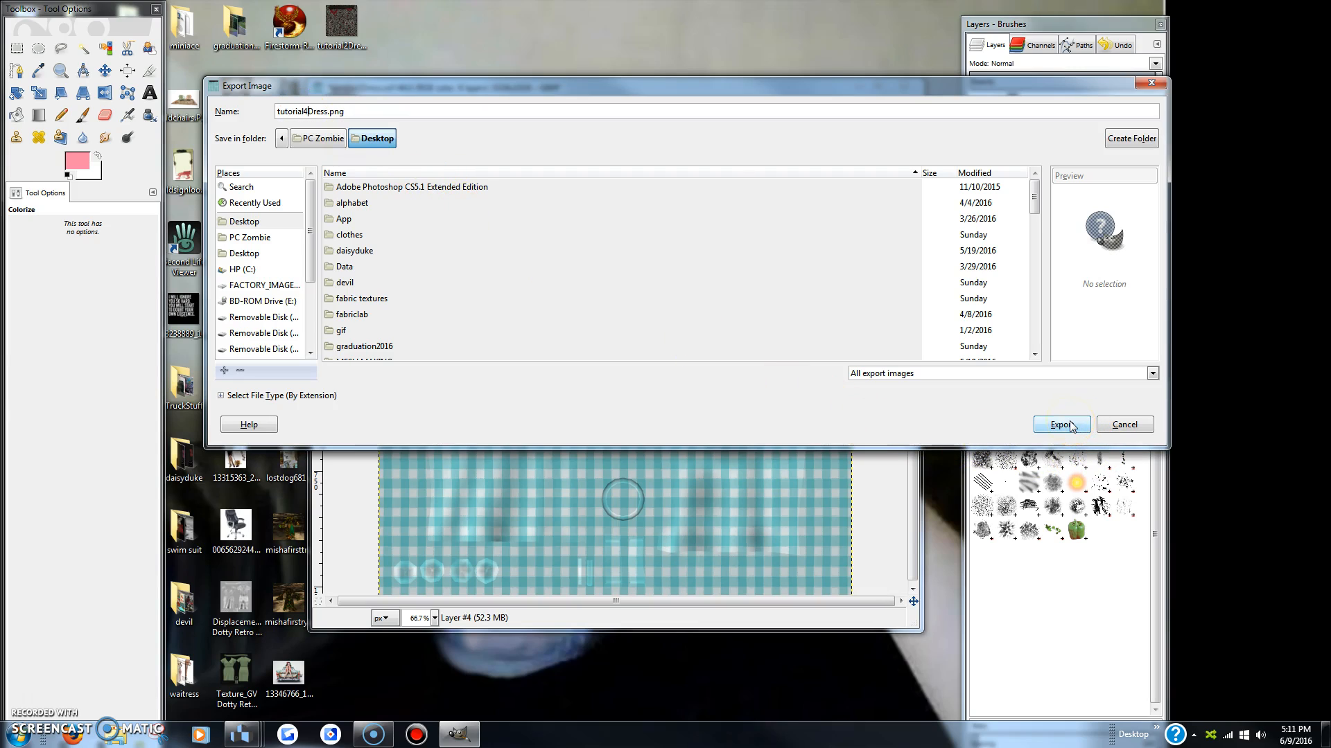
pyautogui.click(1059, 424)
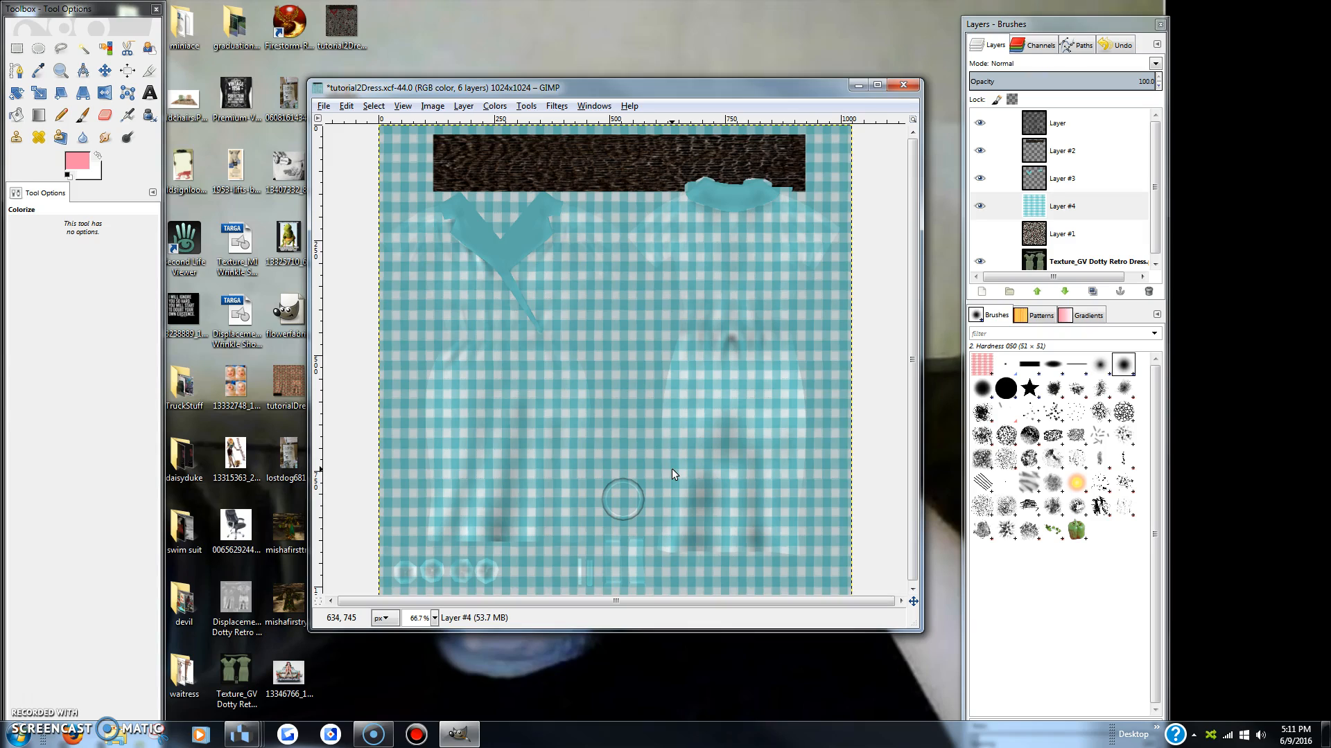
pyautogui.moveTo(692, 471)
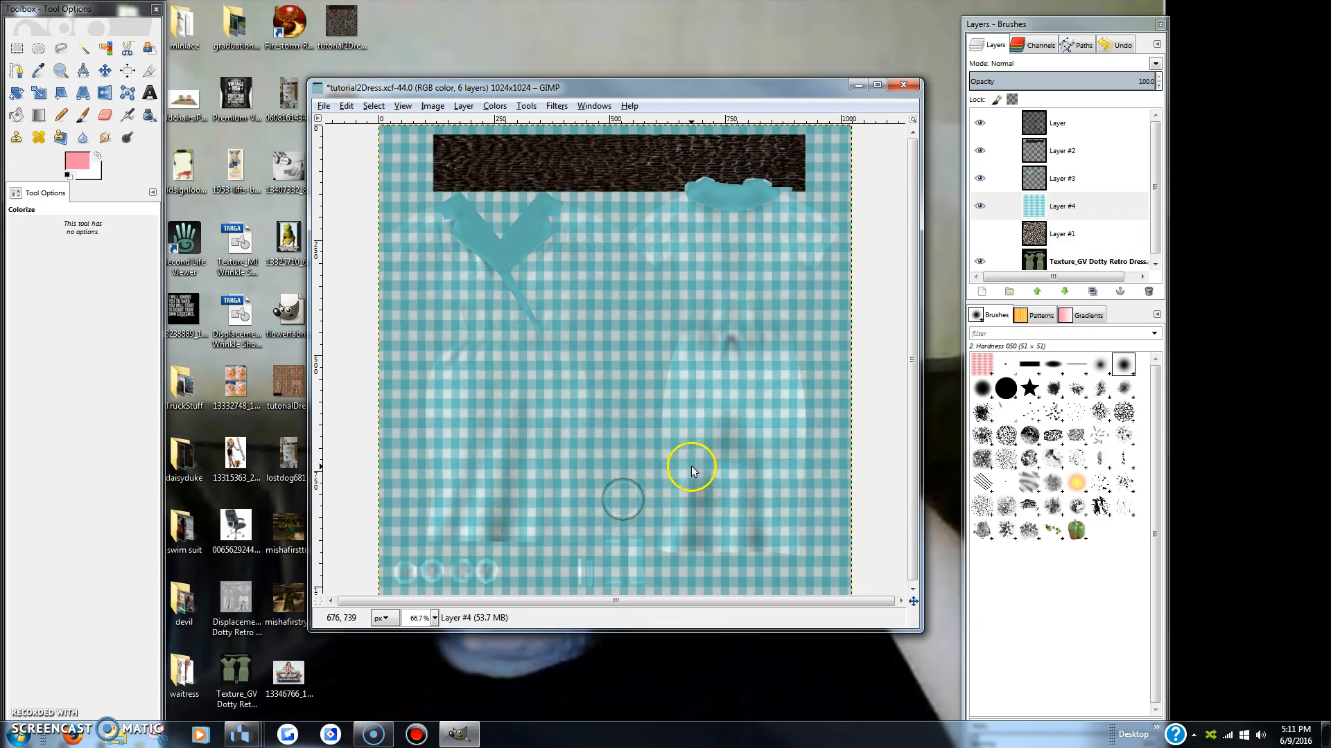
pyautogui.moveTo(679, 363)
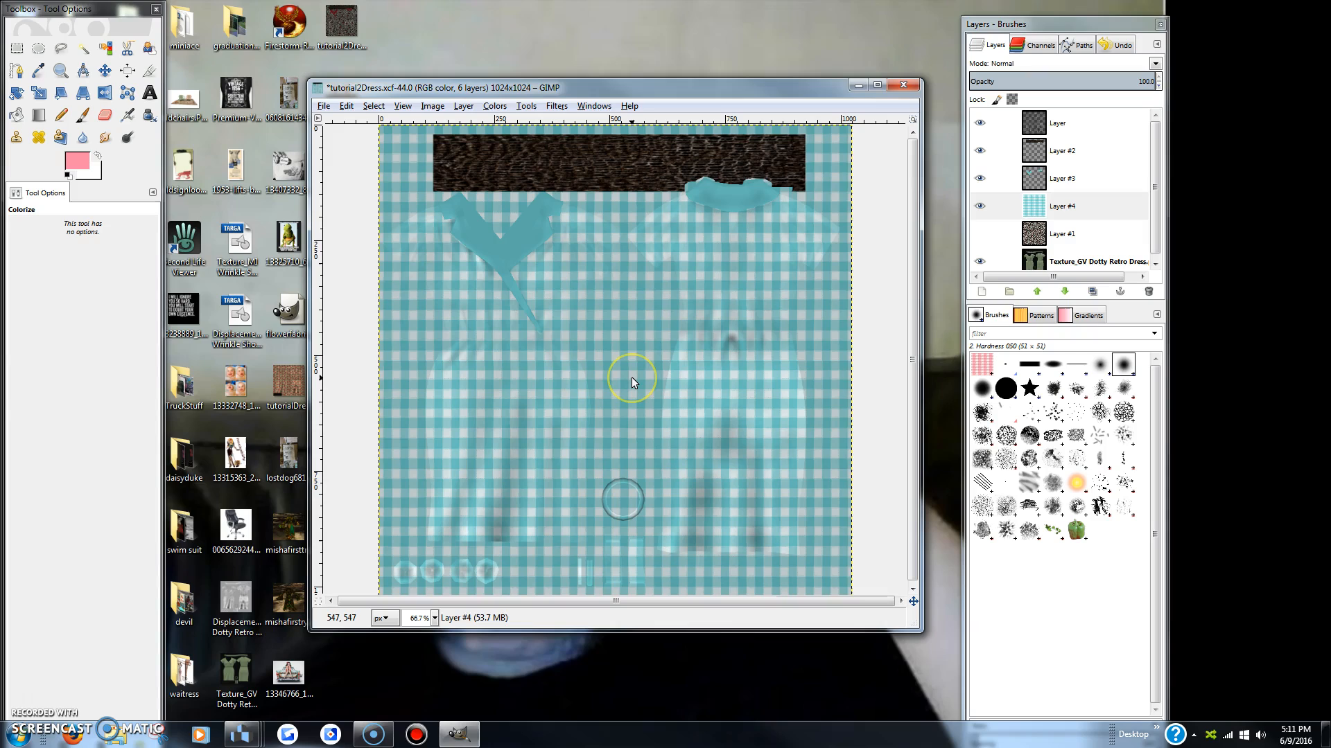
pyautogui.moveTo(632, 379)
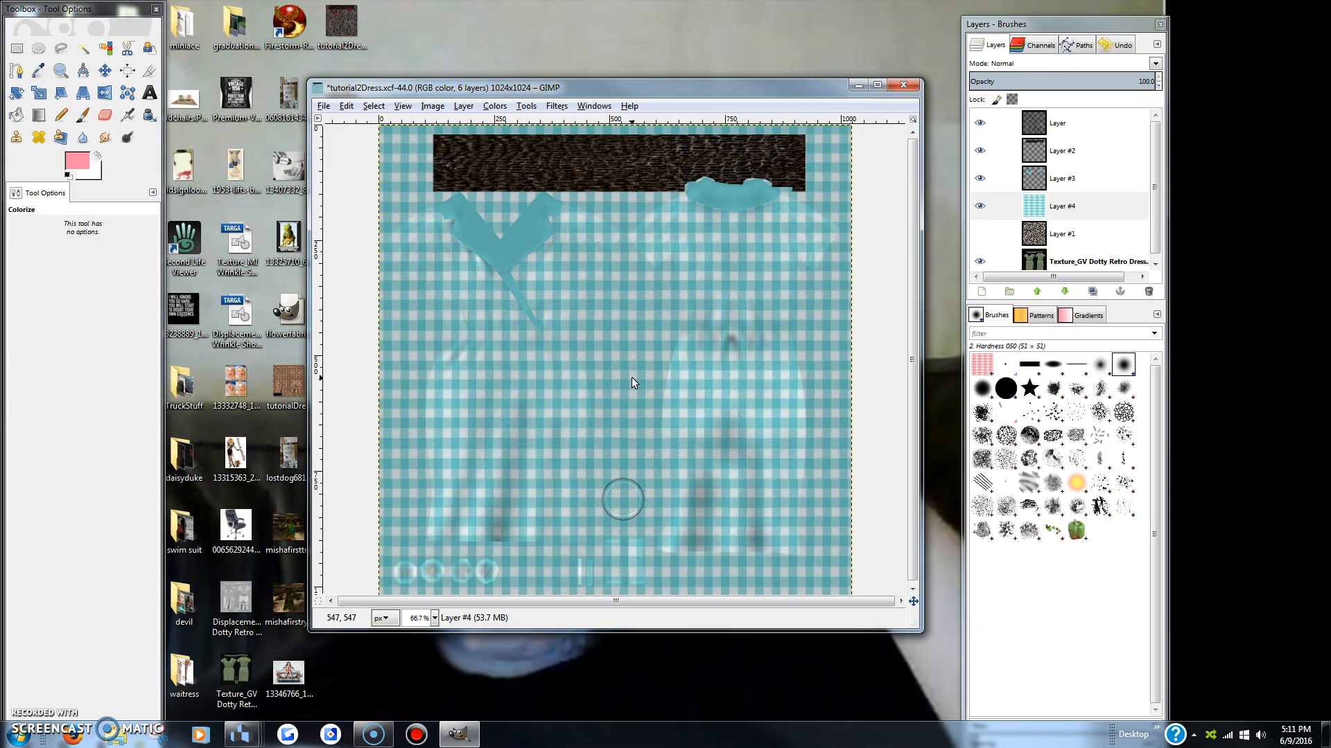